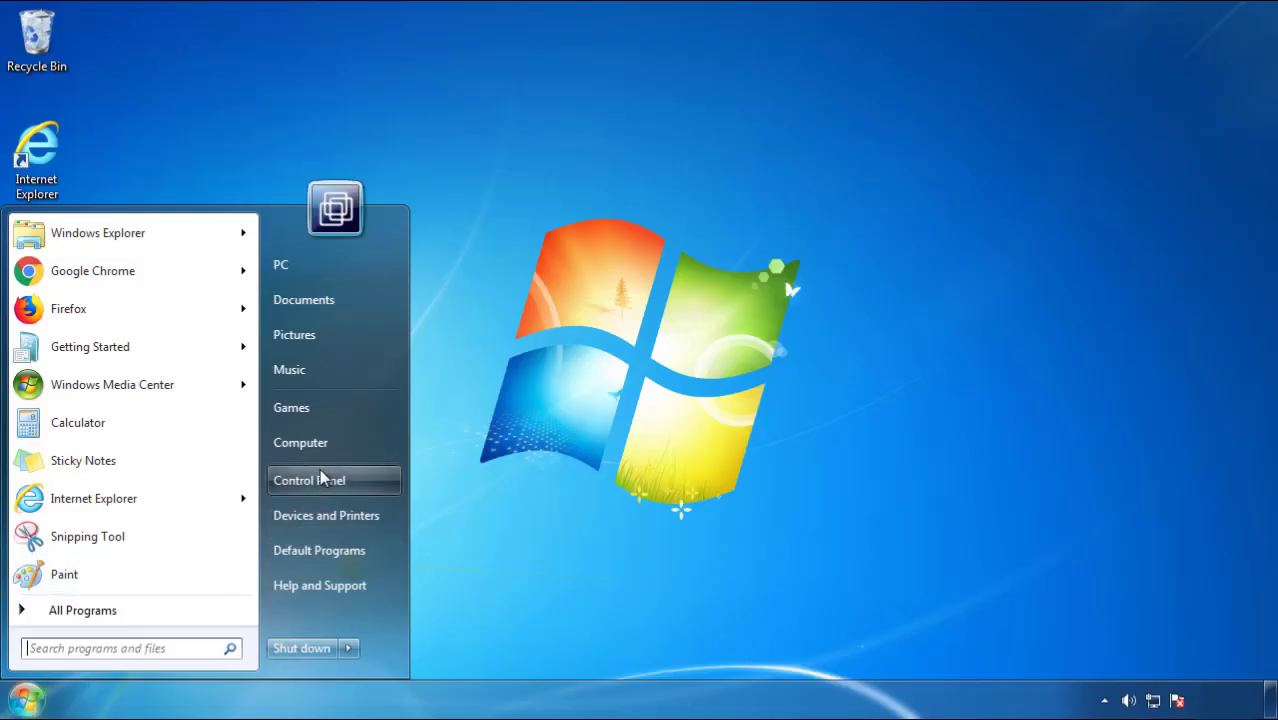
Open Control Panel's 'Uninstall a program' list of installed programs.
{"action": "left_click", "coordinate": [309, 480]}
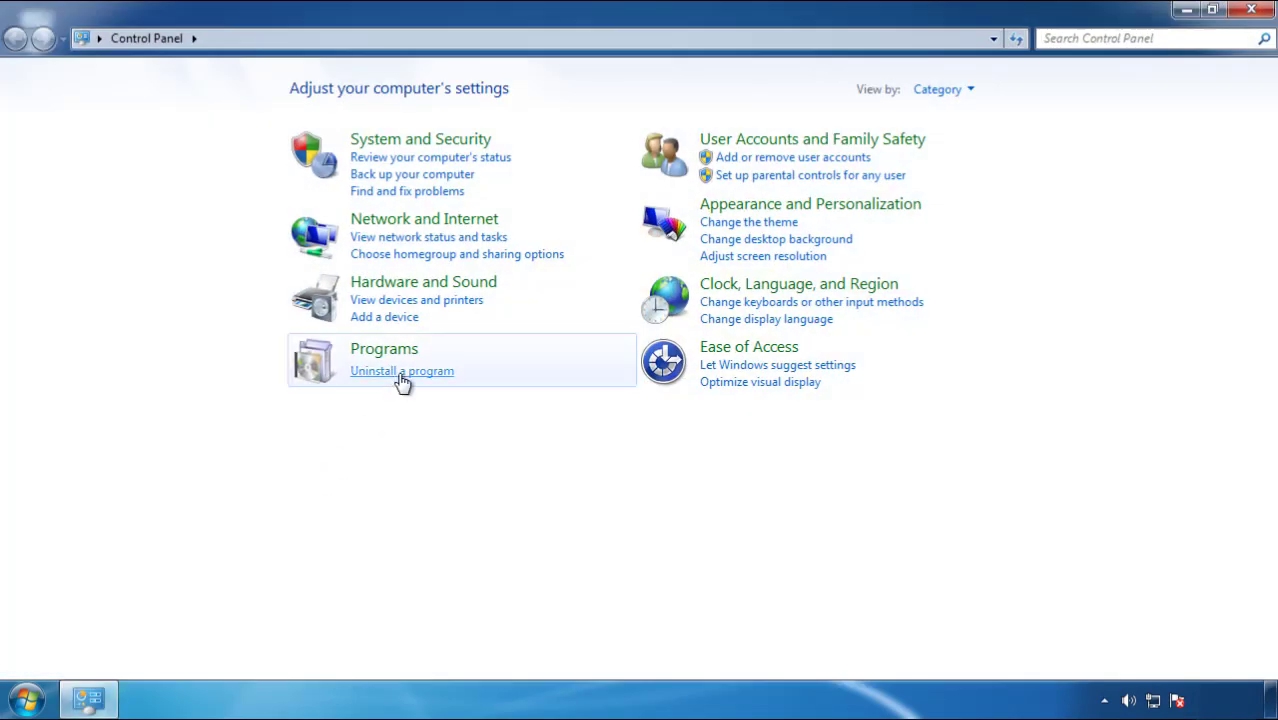
{"action": "left_click", "coordinate": [402, 371]}
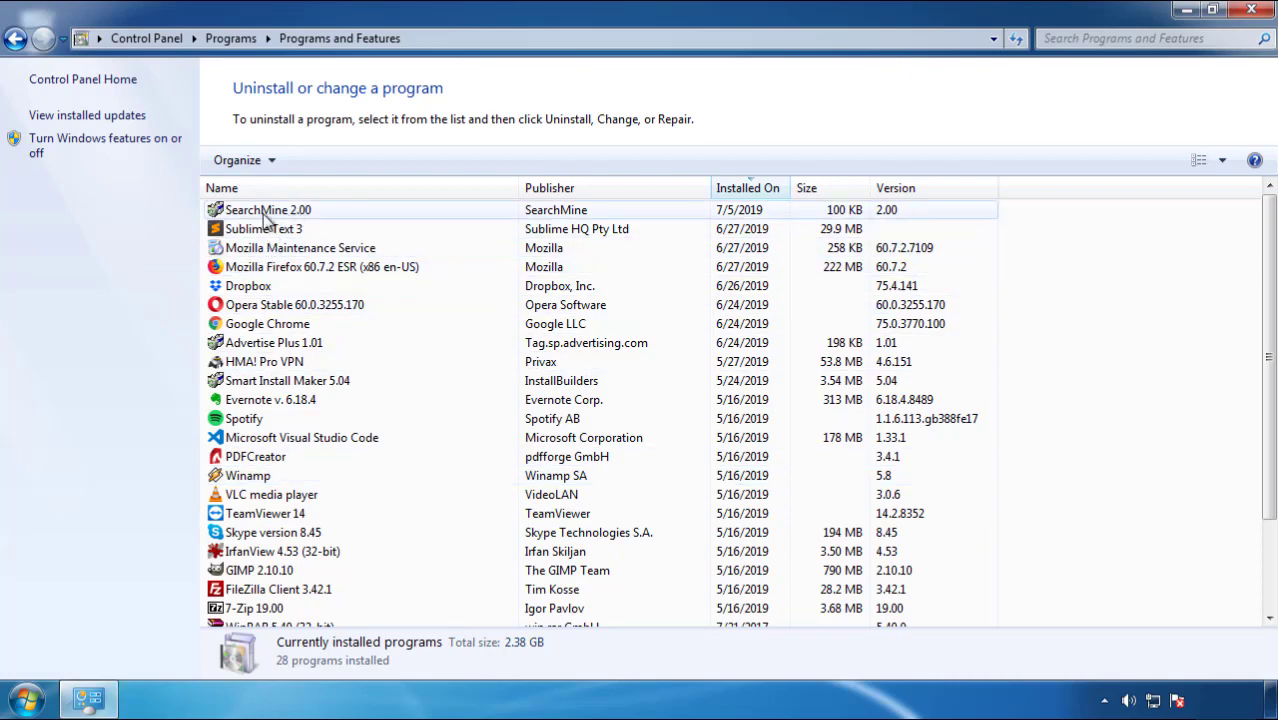
Uninstall SearchMine 2.00 through its removal wizard, then close Programs and Features.
{"action": "left_click", "coordinate": [318, 160]}
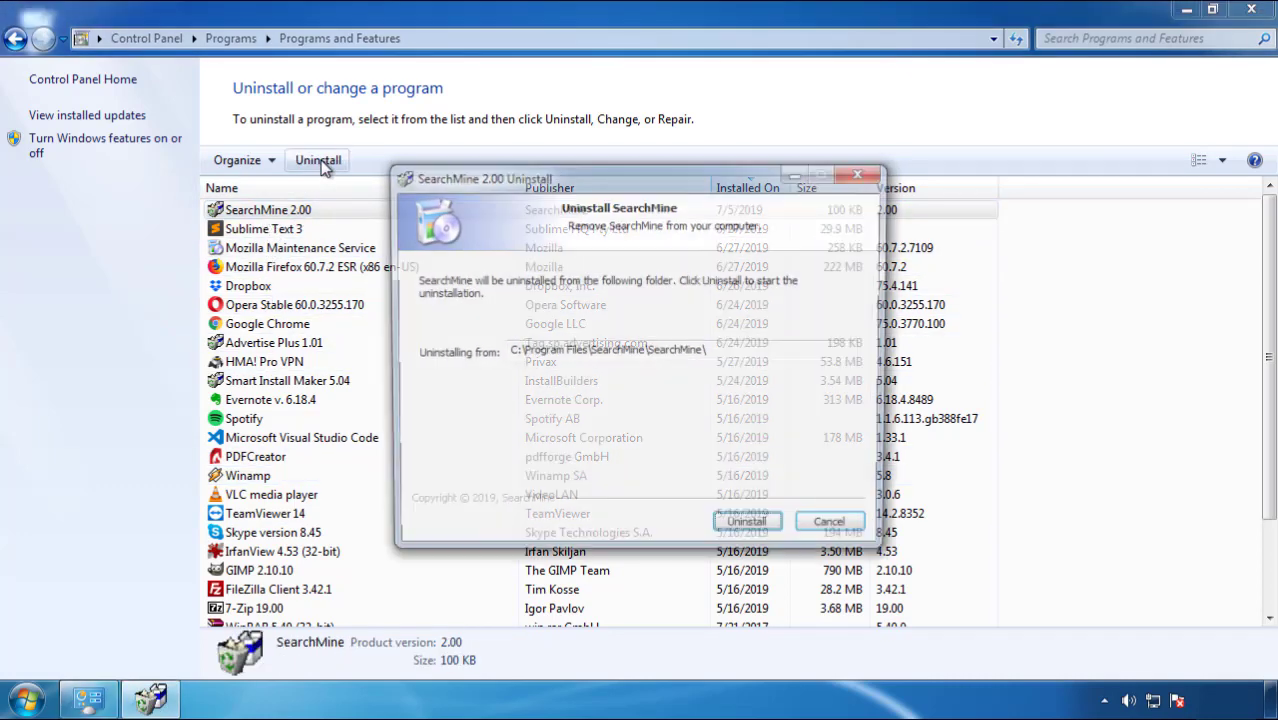
{"action": "left_click", "coordinate": [746, 521]}
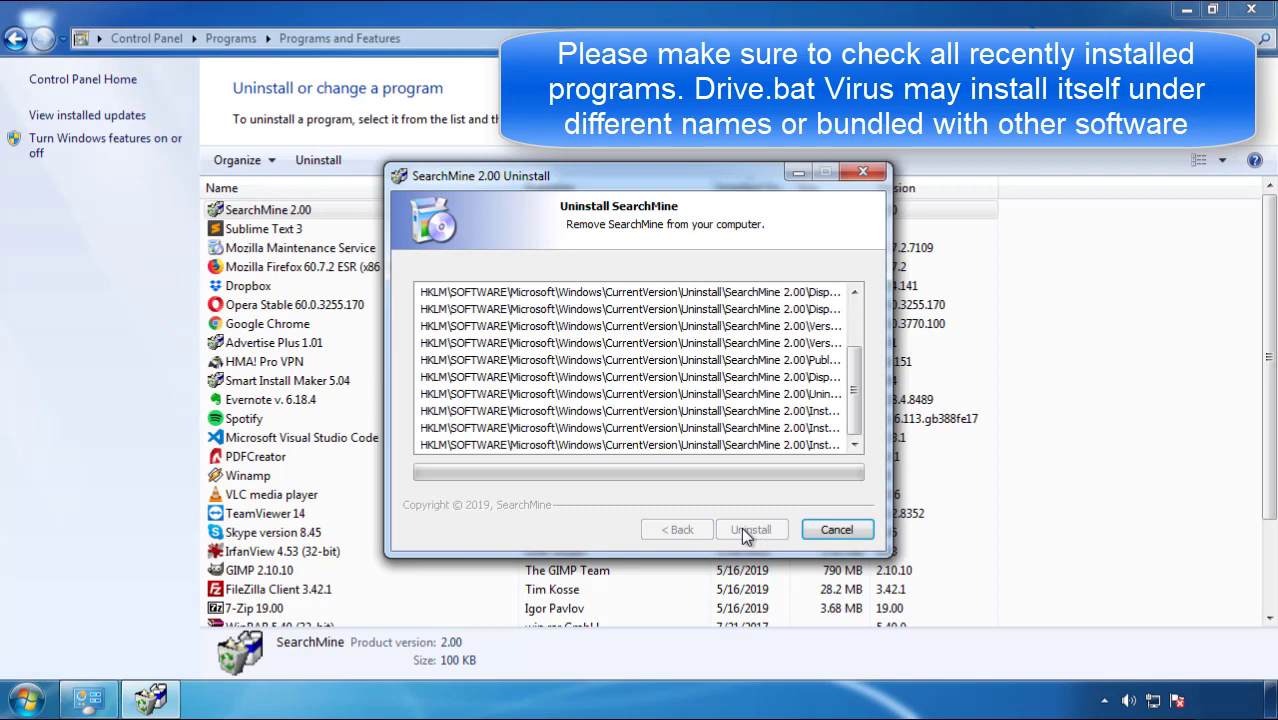
{"action": "left_click", "coordinate": [751, 529]}
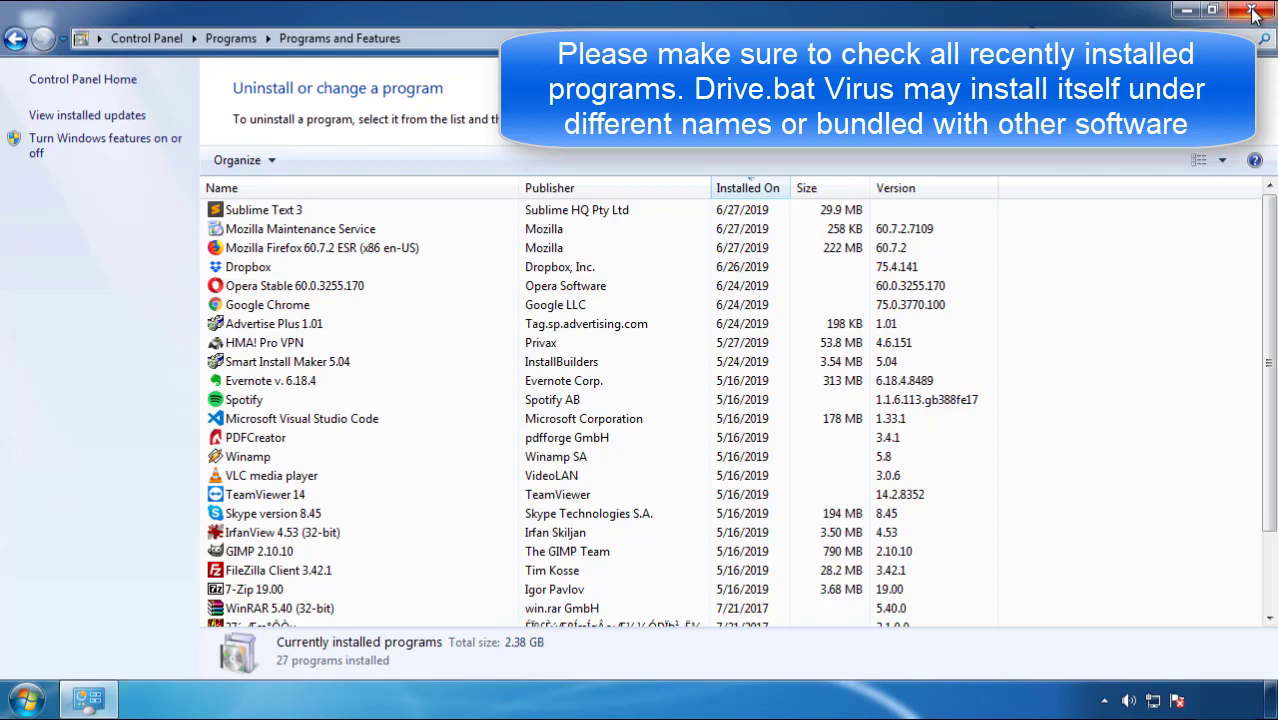
{"action": "left_click", "coordinate": [1254, 11]}
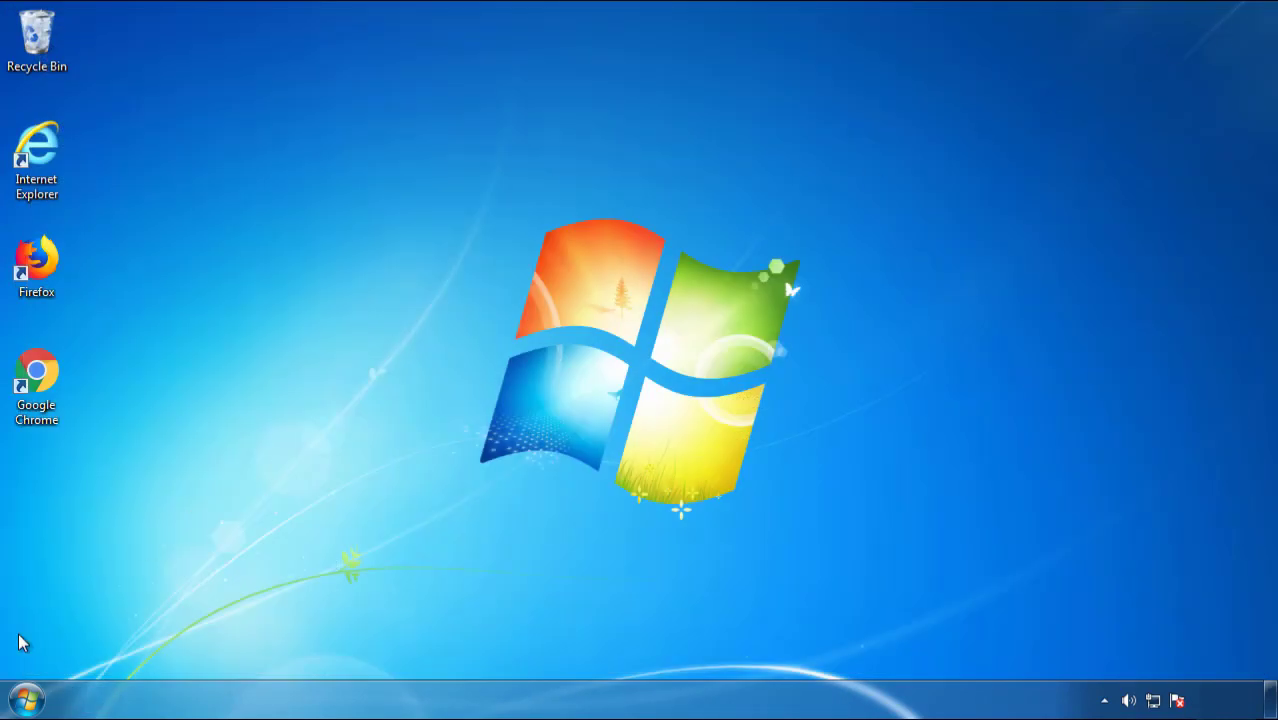
Restart Windows 7 so it boots into Safe Mode.
{"action": "left_click", "coordinate": [349, 648]}
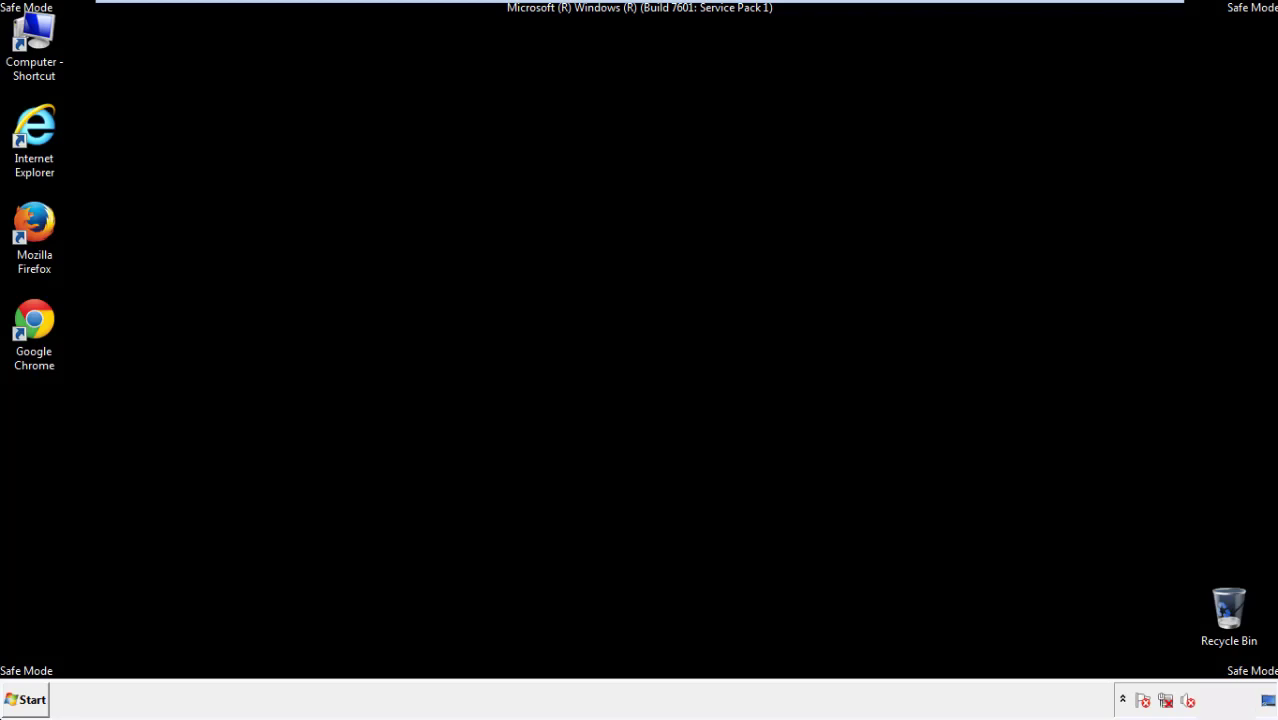
Launch Firefox, decline the default-browser prompt, and show the menu bar.
{"action": "double_click", "coordinate": [34, 222]}
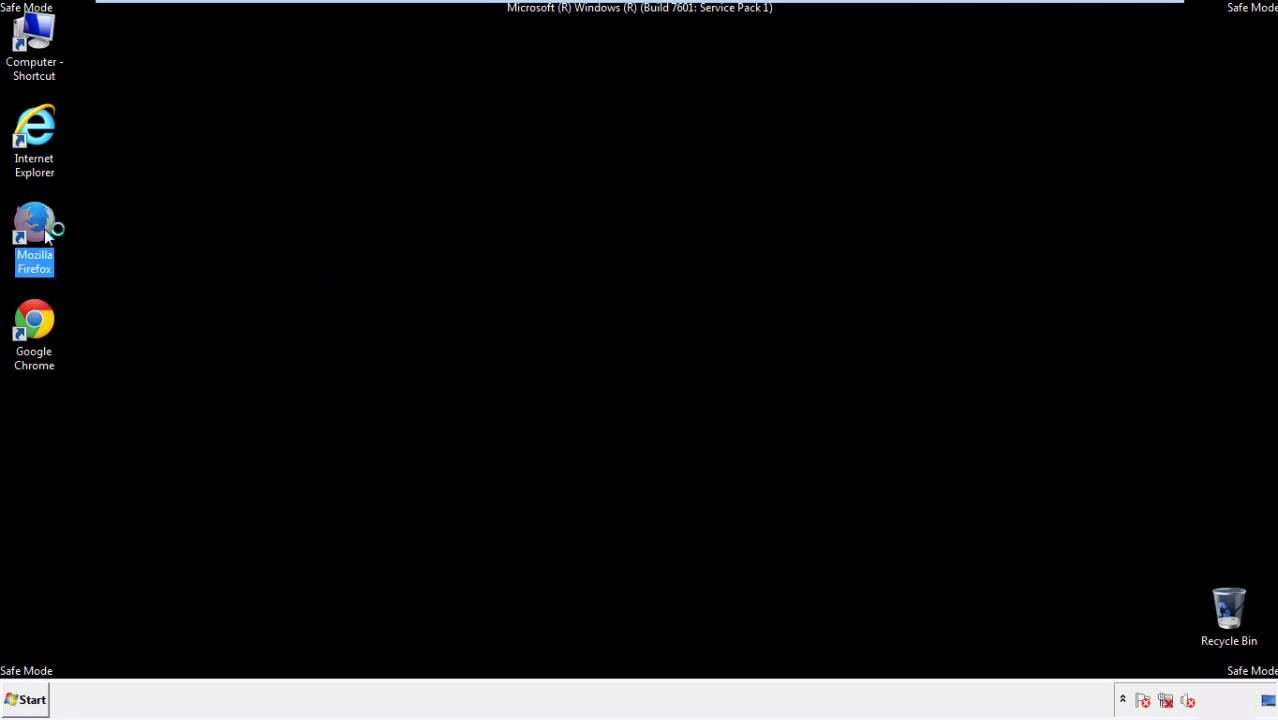
{"action": "double_click", "coordinate": [34, 225]}
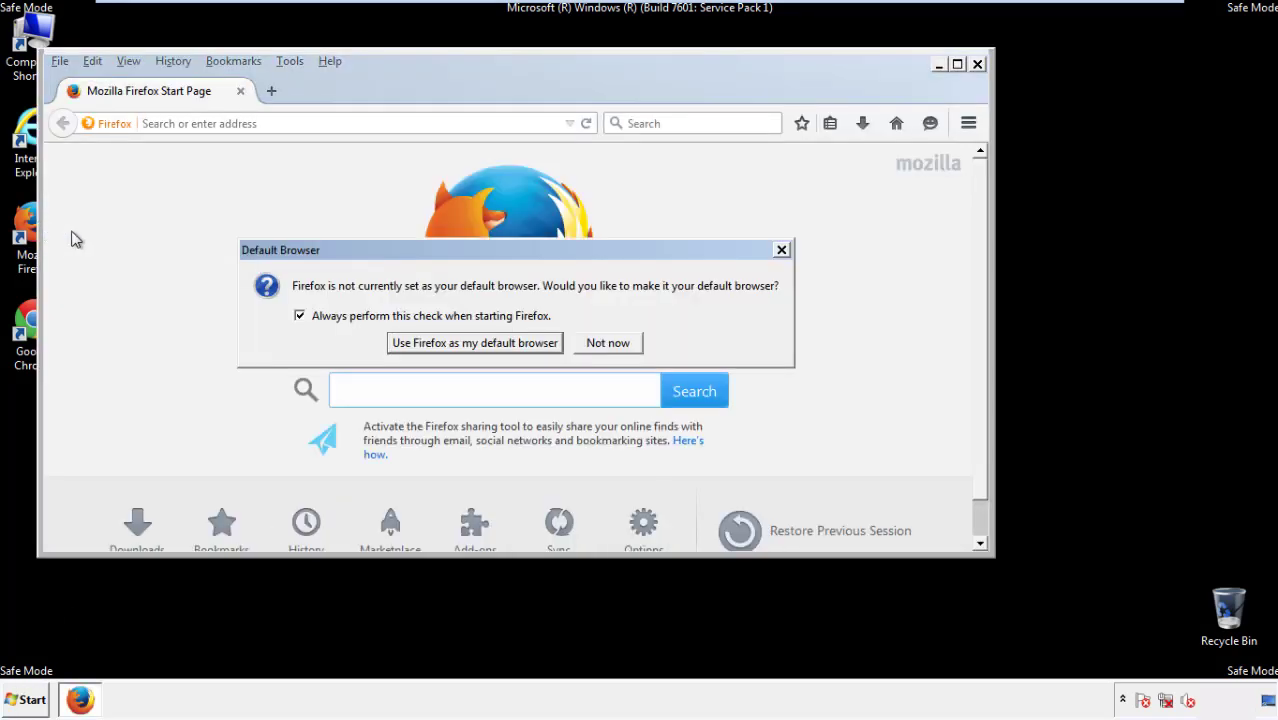
{"action": "left_click", "coordinate": [607, 342]}
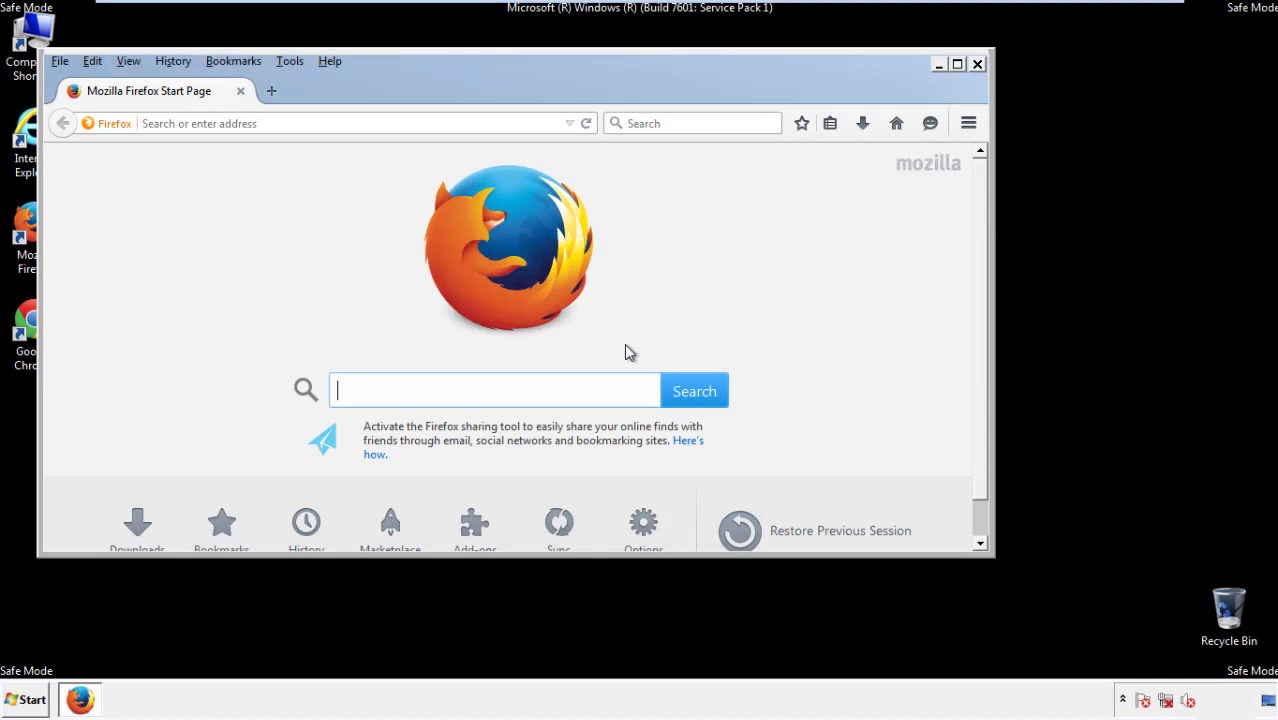
{"action": "right_click", "coordinate": [450, 105]}
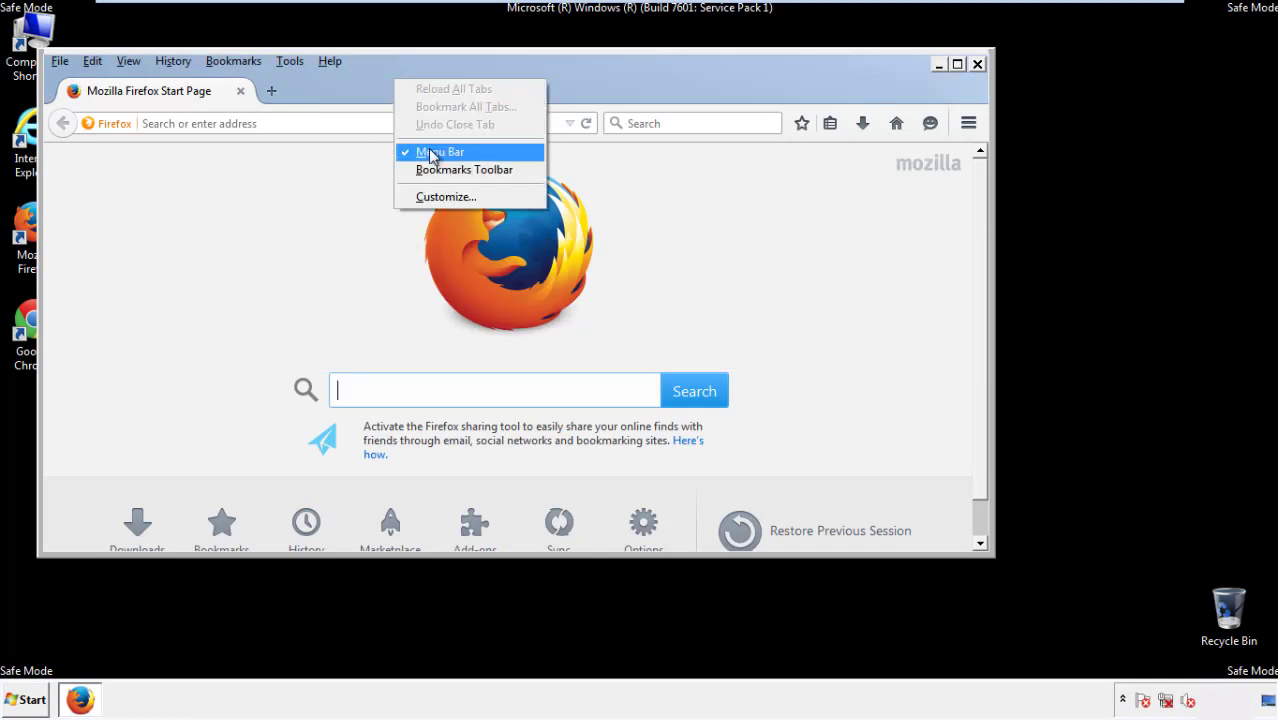
{"action": "left_click", "coordinate": [440, 151]}
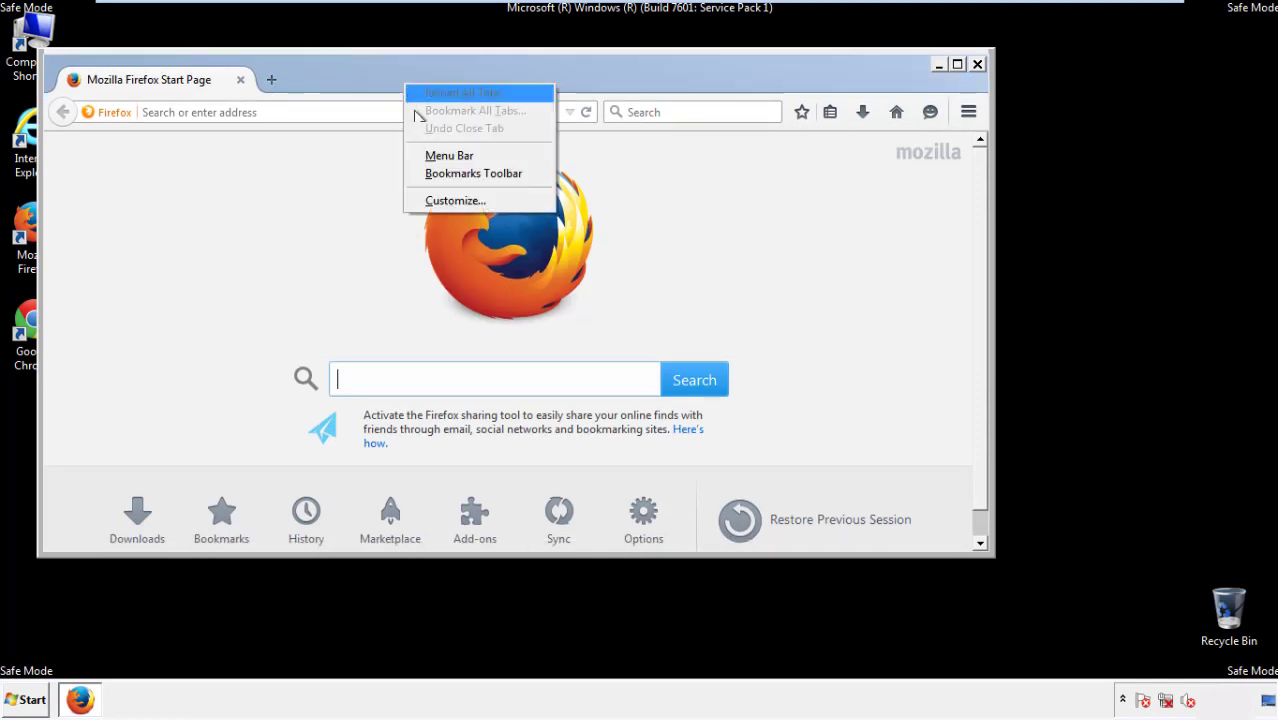
{"action": "left_click", "coordinate": [448, 155]}
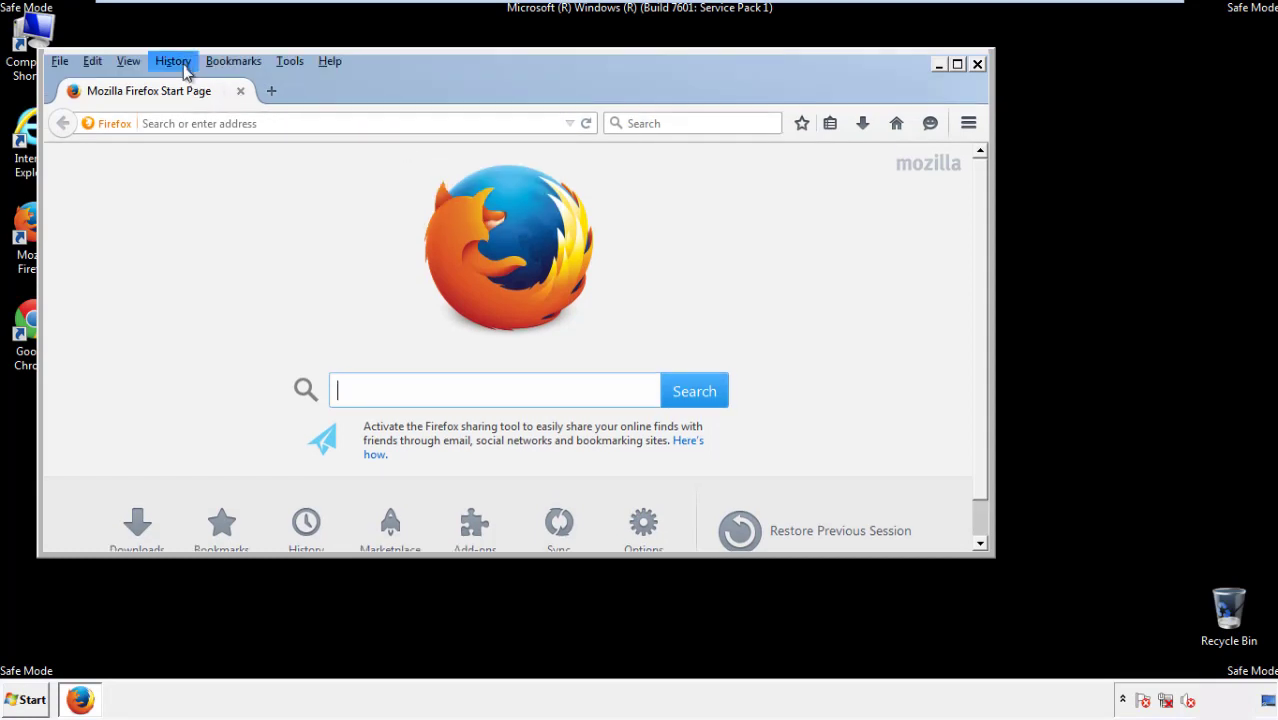
Clear Firefox's recent history for 'Everything', including Site Preferences.
{"action": "left_click", "coordinate": [172, 61]}
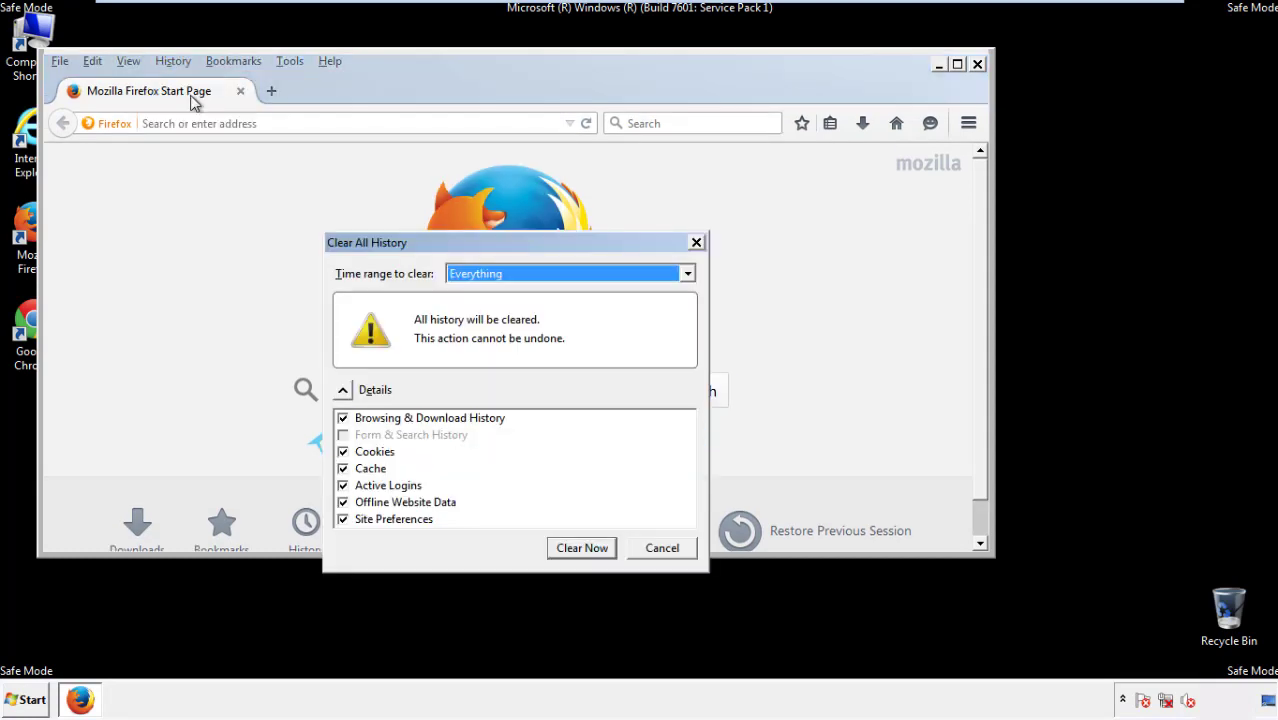
{"action": "left_click", "coordinate": [570, 273]}
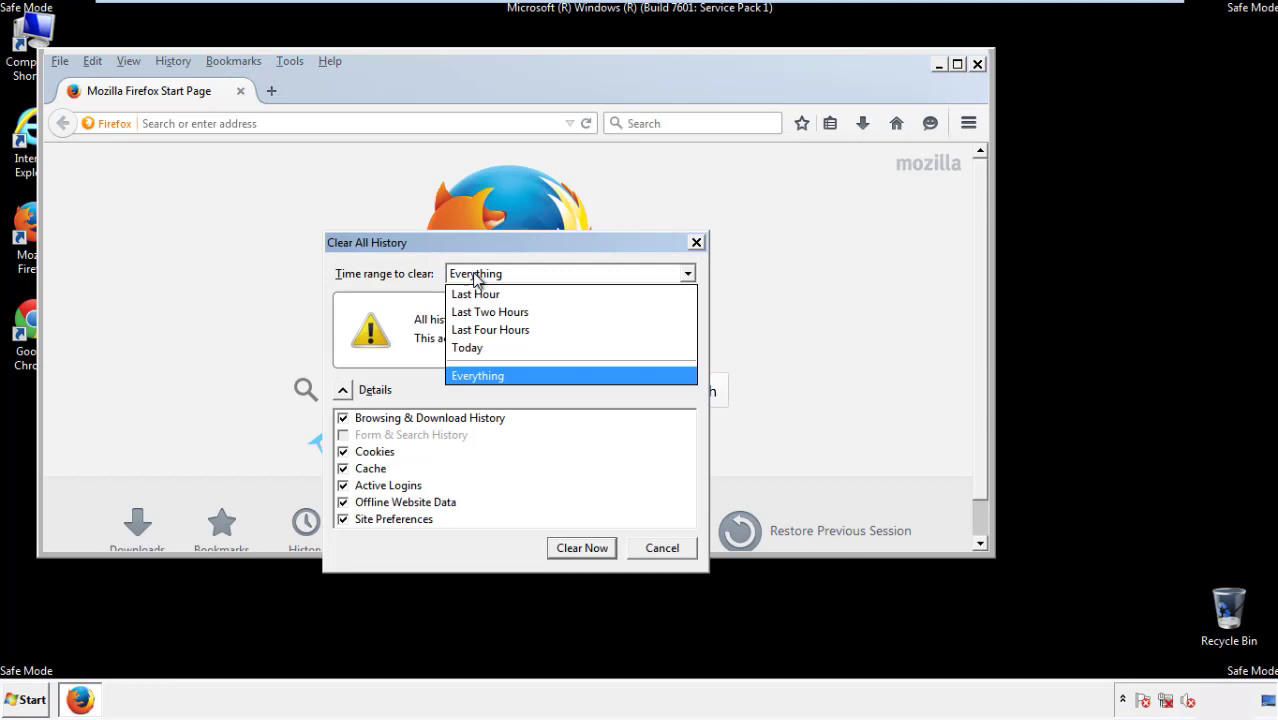
{"action": "left_click", "coordinate": [477, 375]}
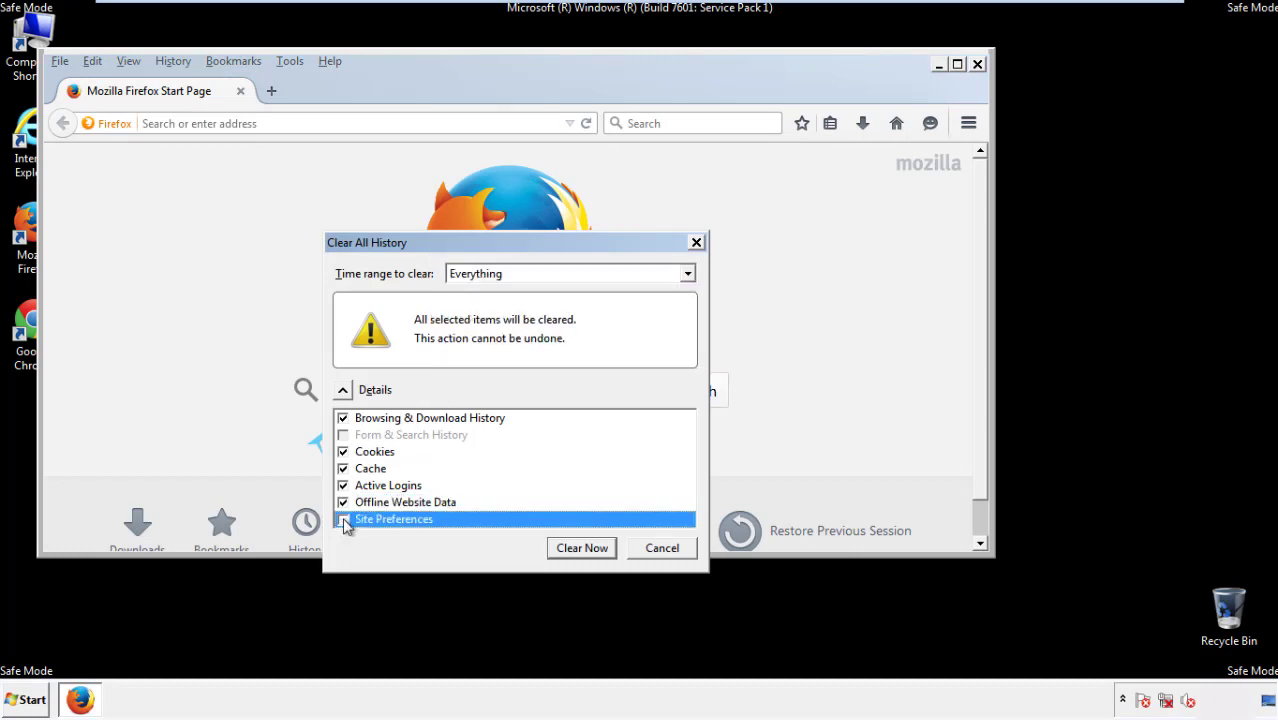
{"action": "left_click", "coordinate": [343, 519]}
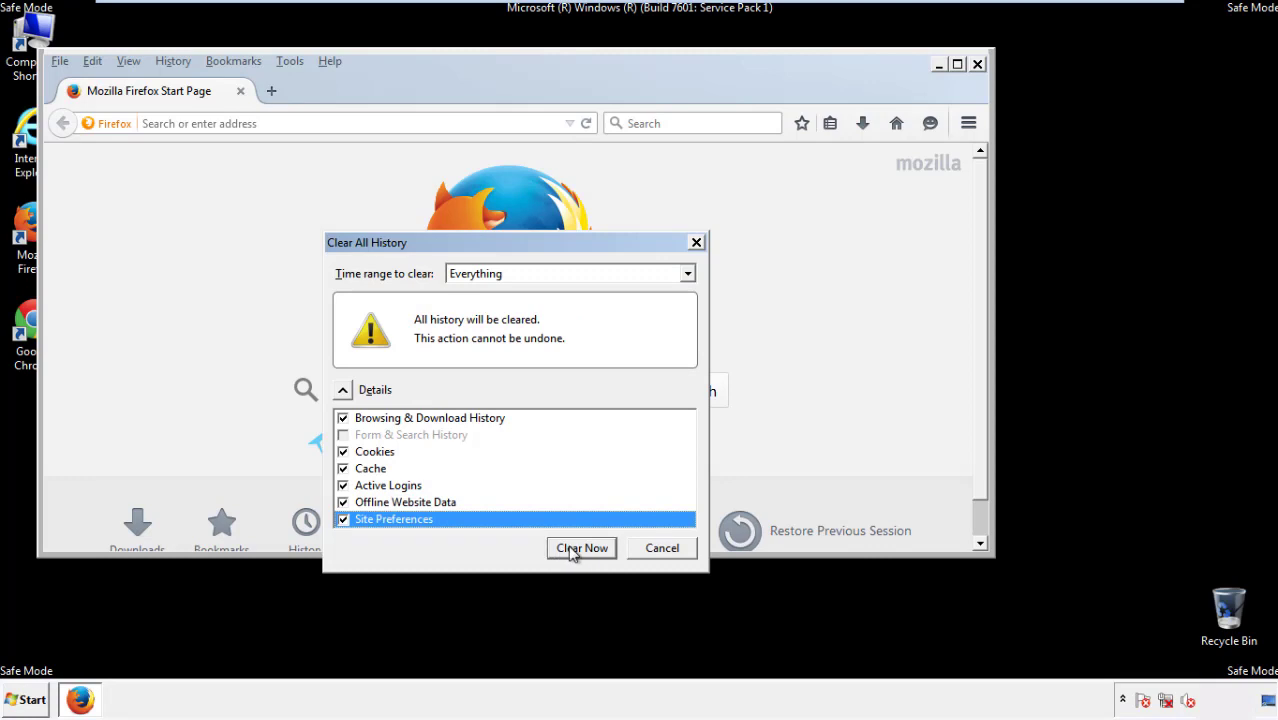
{"action": "left_click", "coordinate": [581, 548]}
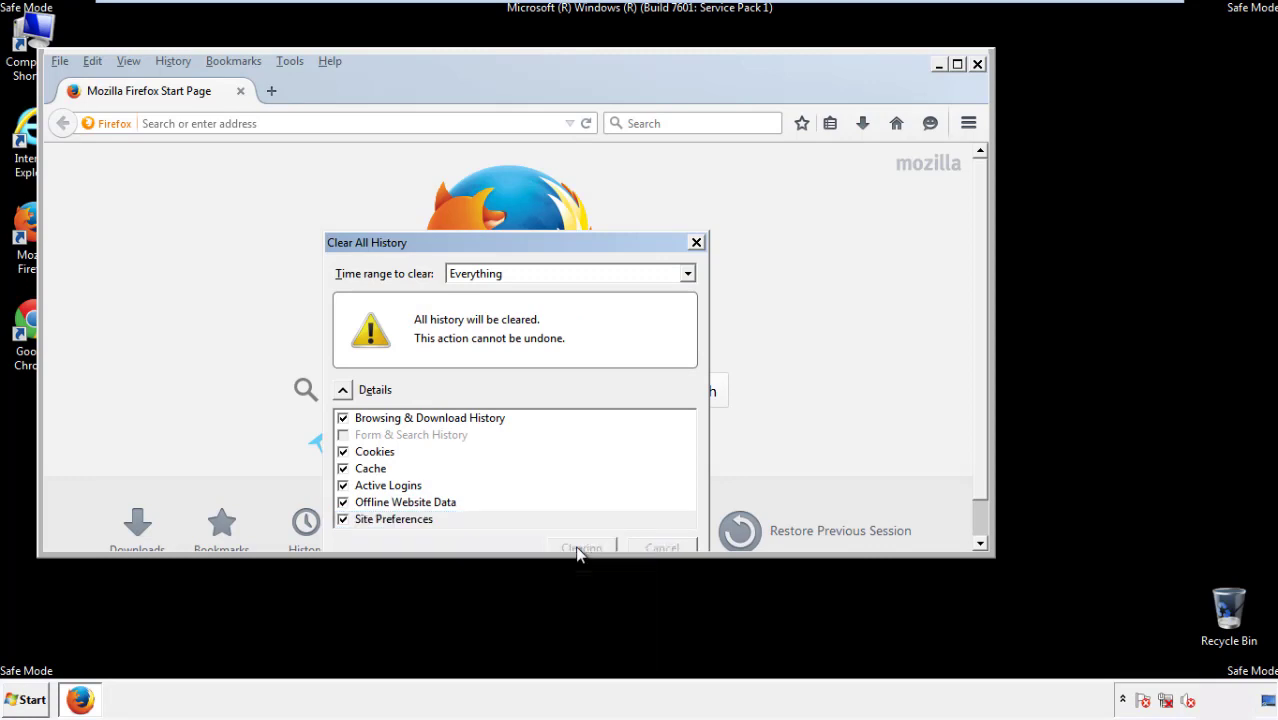
{"action": "left_click", "coordinate": [580, 548]}
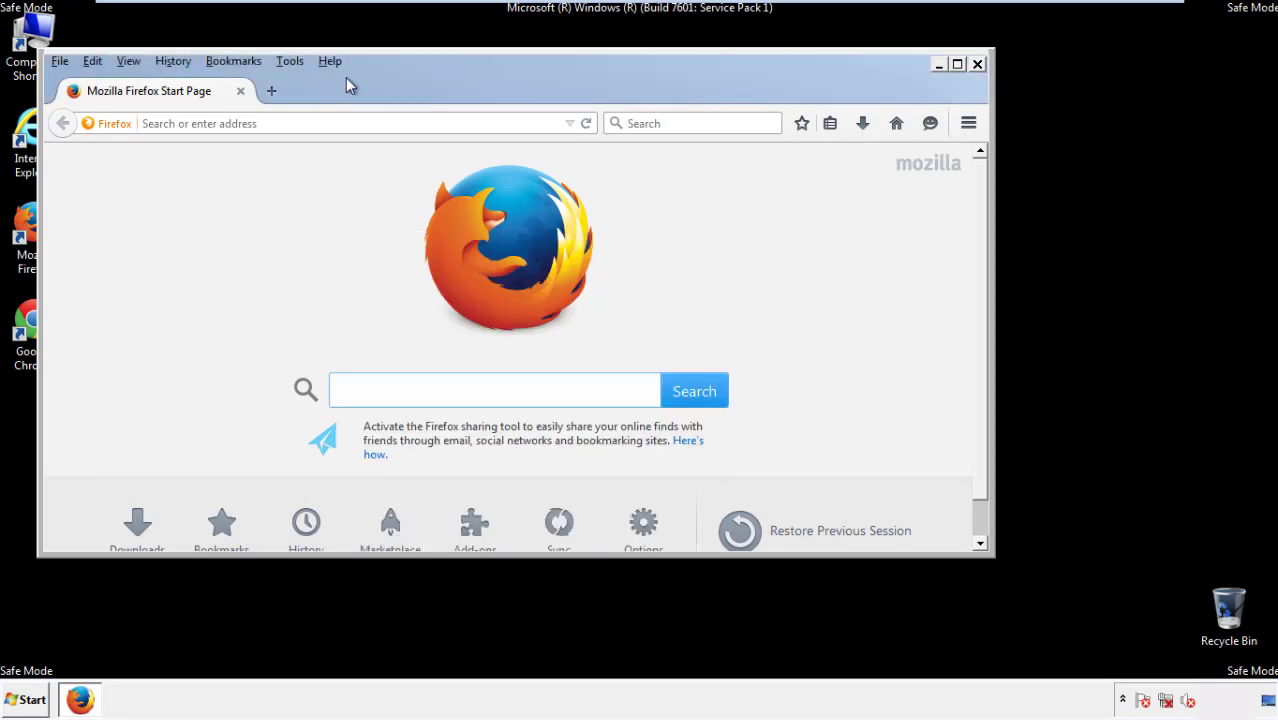
Refresh Firefox from Troubleshooting Information, finishing the import wizard and starting the refreshed browser.
{"action": "left_click", "coordinate": [330, 61]}
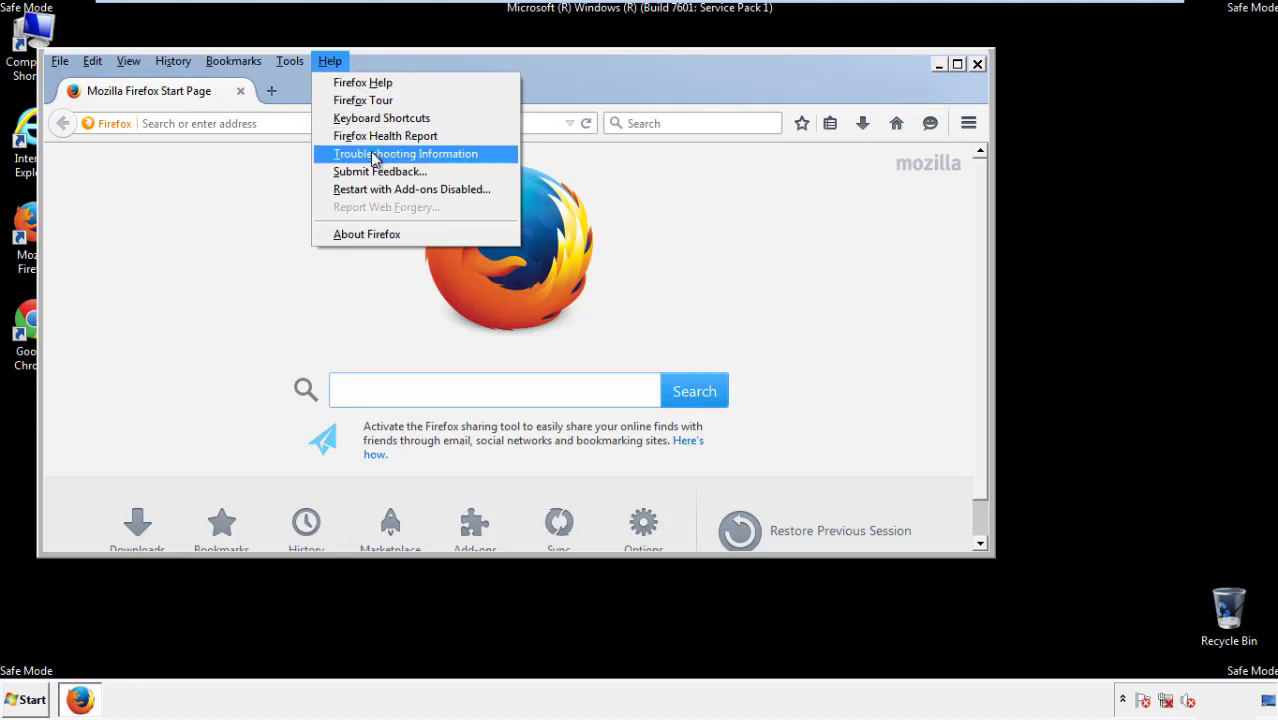
{"action": "left_click", "coordinate": [405, 153]}
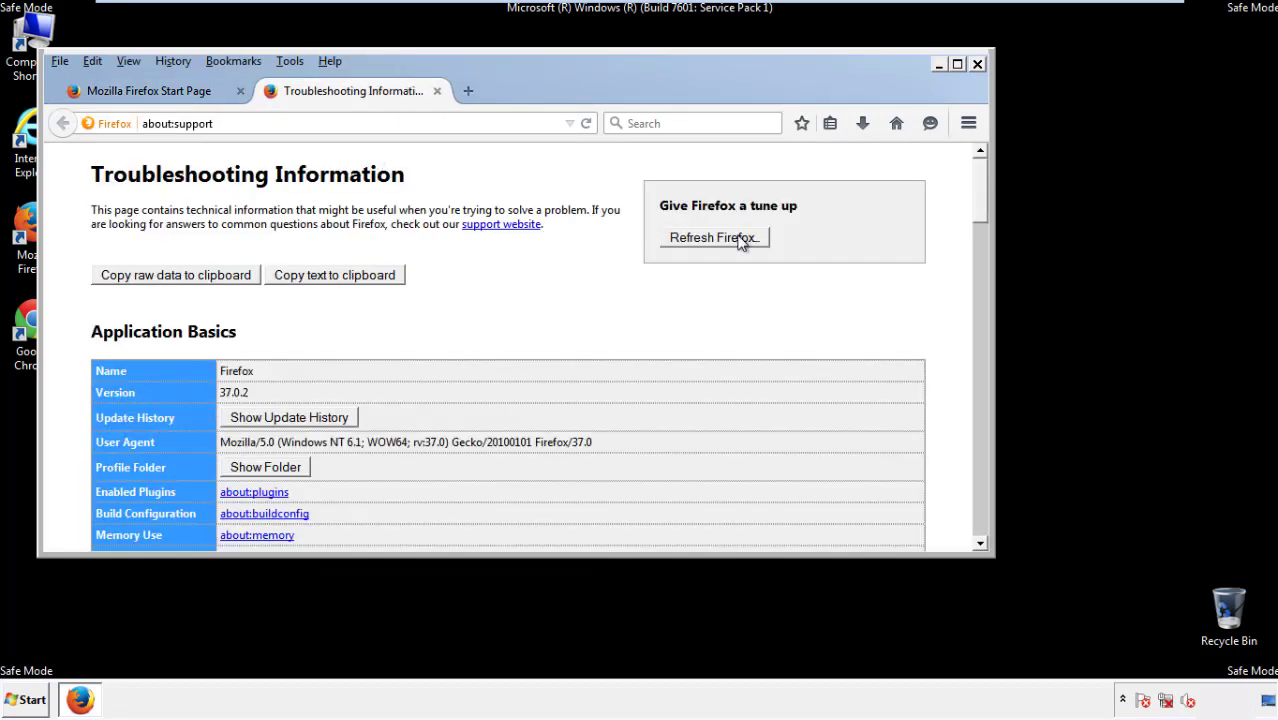
{"action": "left_click", "coordinate": [713, 237]}
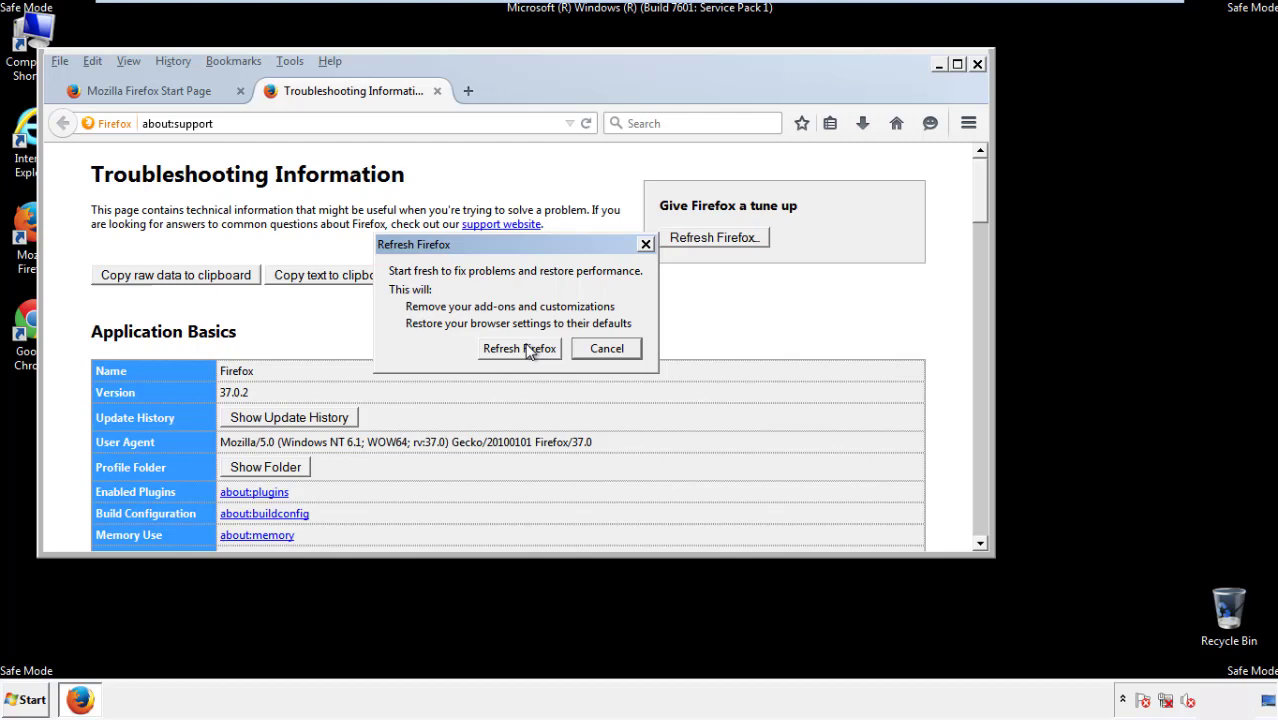
{"action": "left_click", "coordinate": [519, 348]}
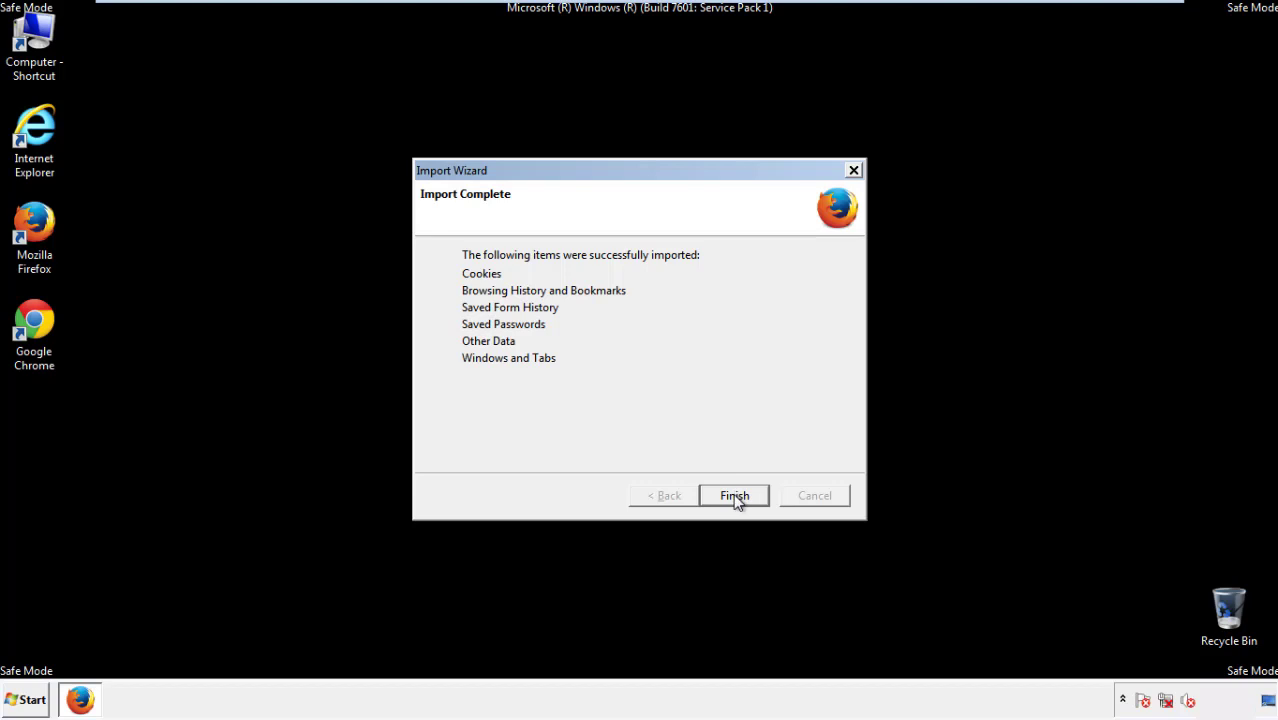
{"action": "left_click", "coordinate": [734, 495]}
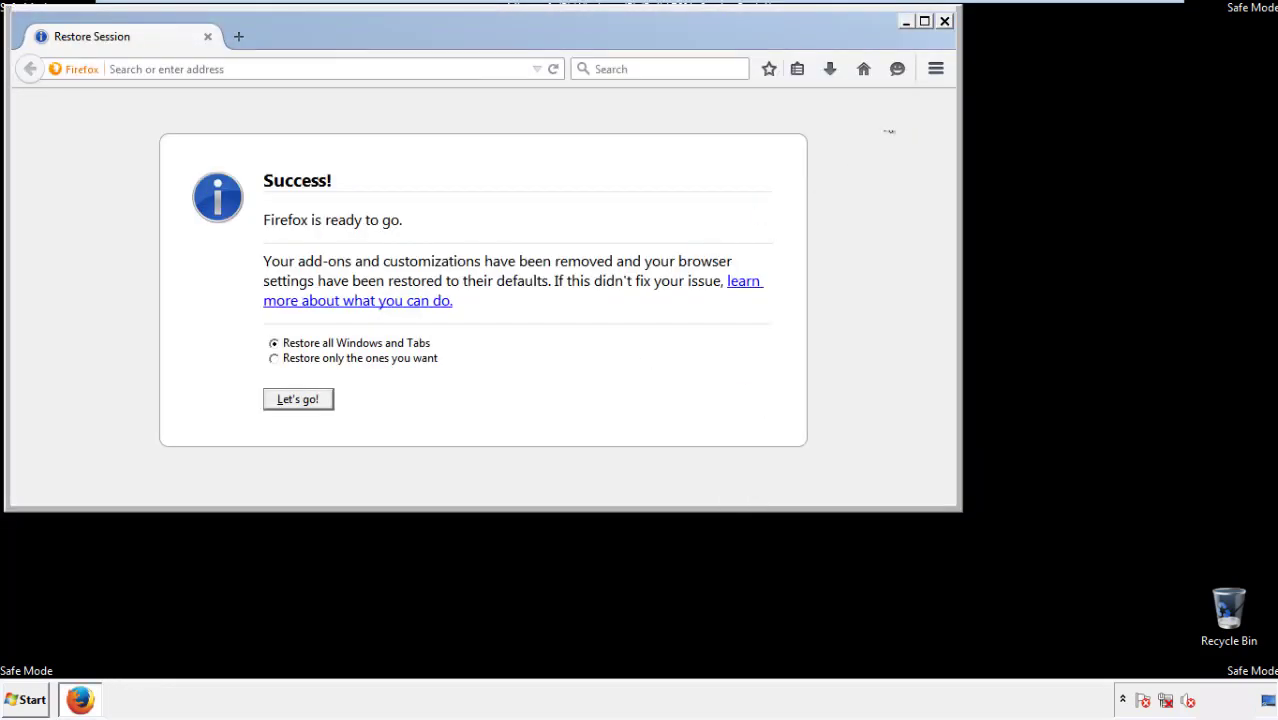
{"action": "left_click", "coordinate": [943, 20]}
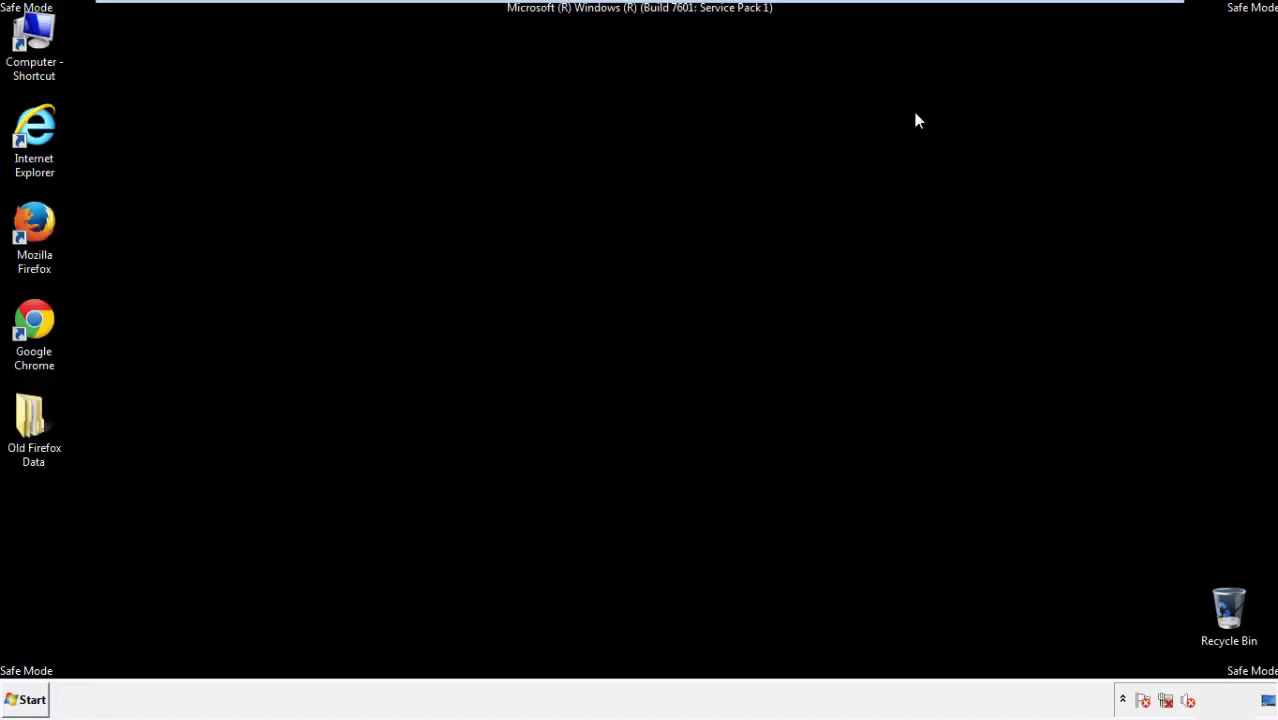
Launch Google Chrome and open the History page from Settings.
{"action": "left_click", "coordinate": [34, 330]}
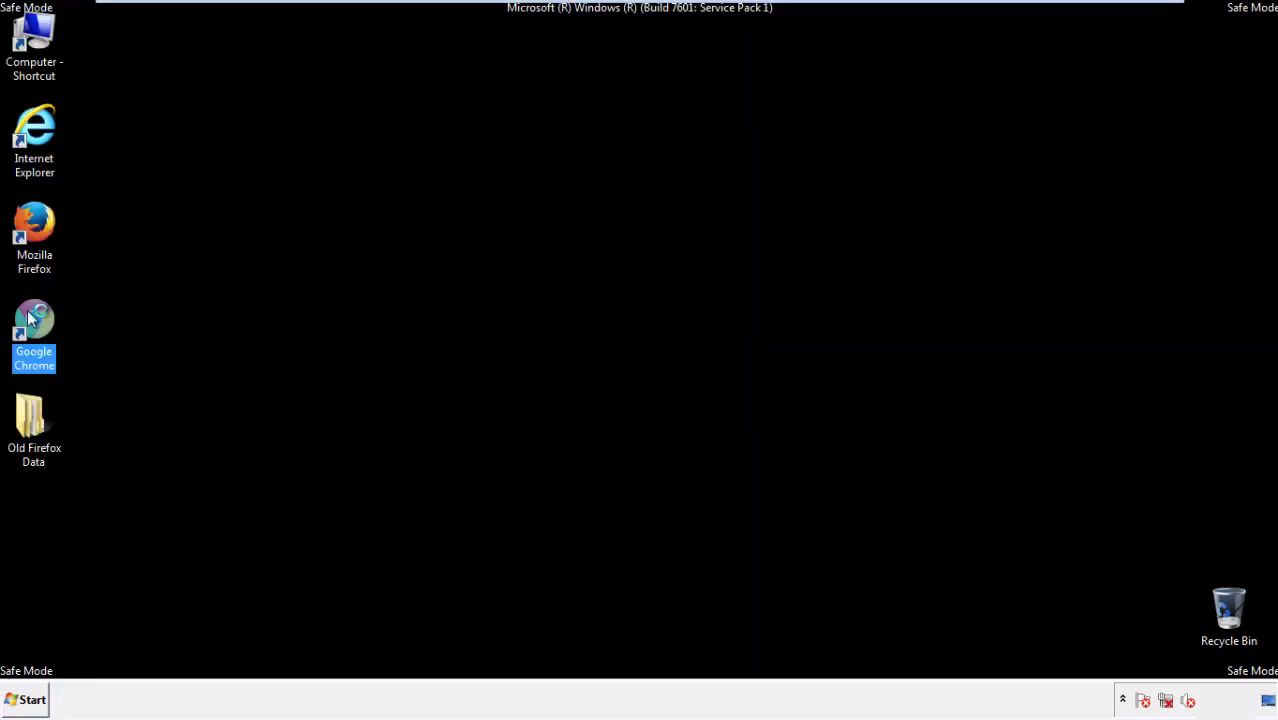
{"action": "double_click", "coordinate": [34, 330]}
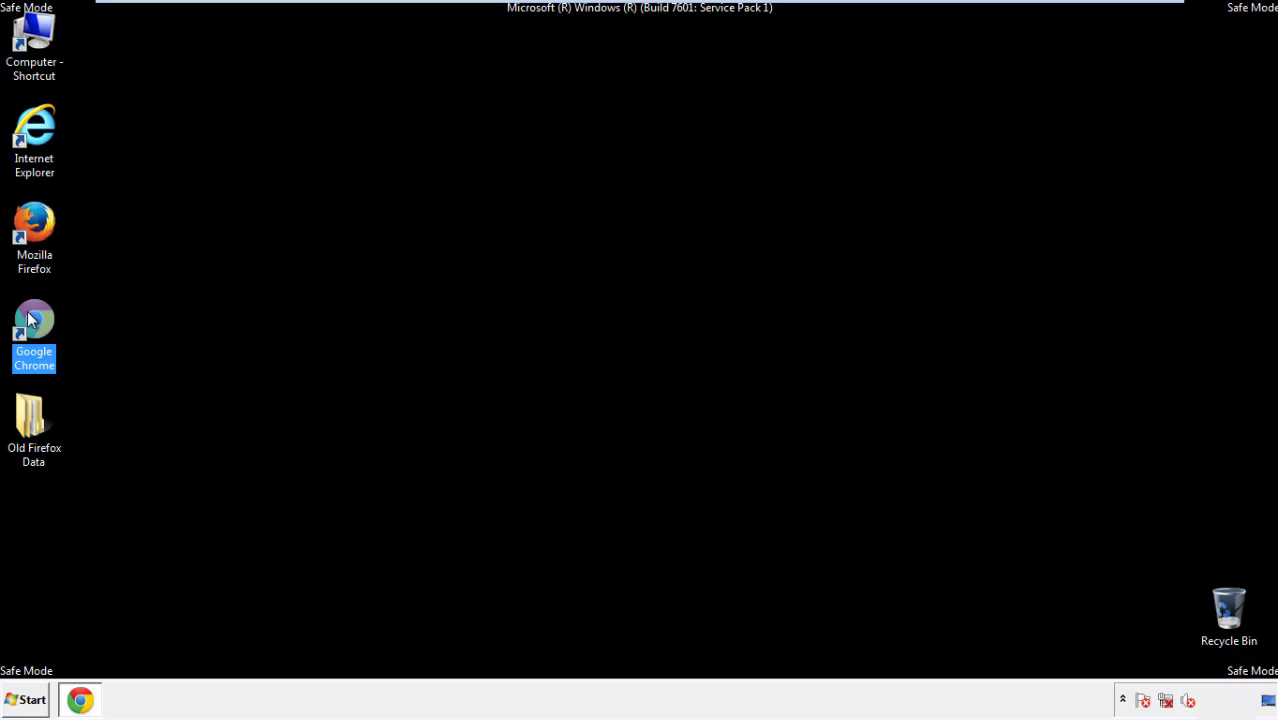
{"action": "double_click", "coordinate": [33, 330]}
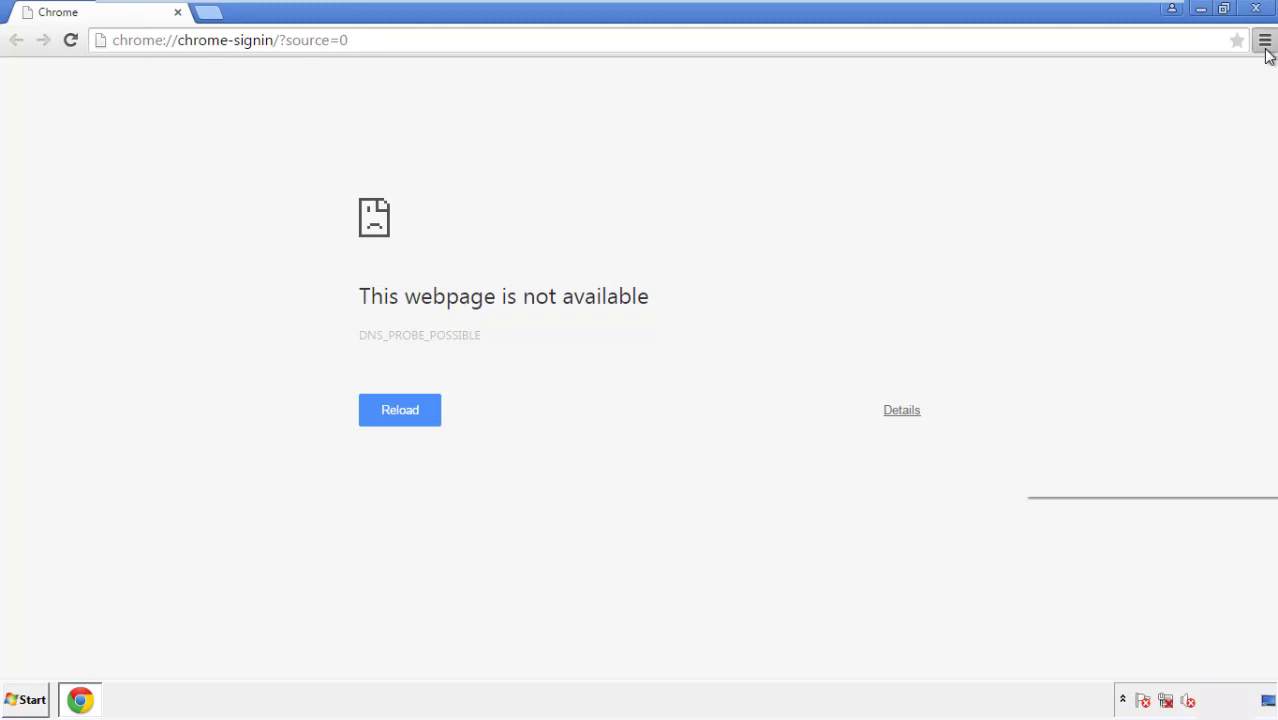
{"action": "left_click", "coordinate": [1264, 40]}
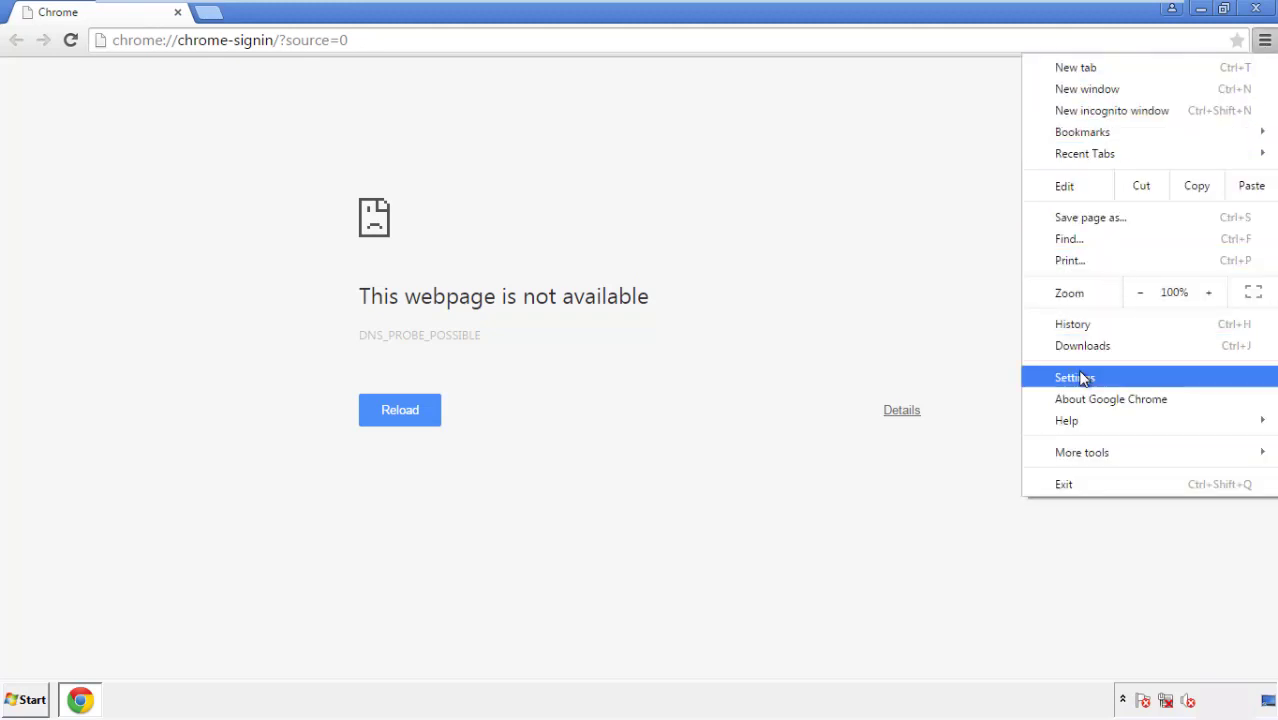
{"action": "left_click", "coordinate": [1075, 377]}
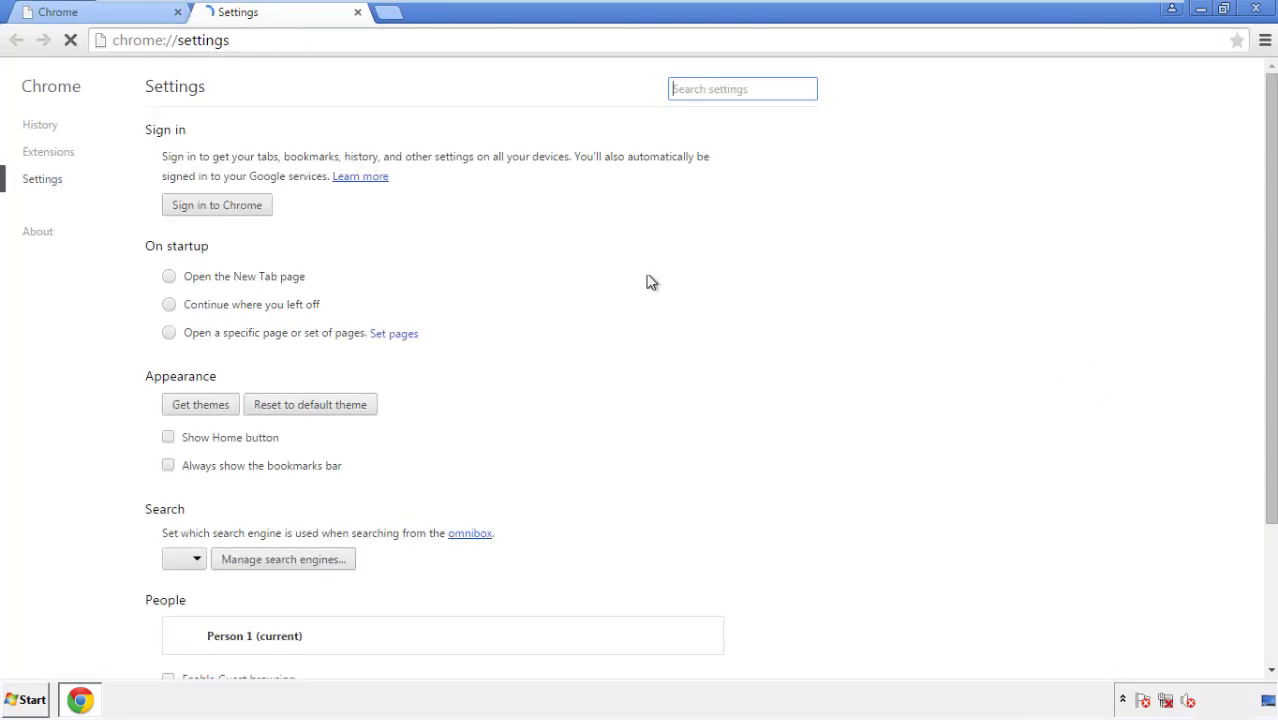
{"action": "left_click", "coordinate": [40, 124]}
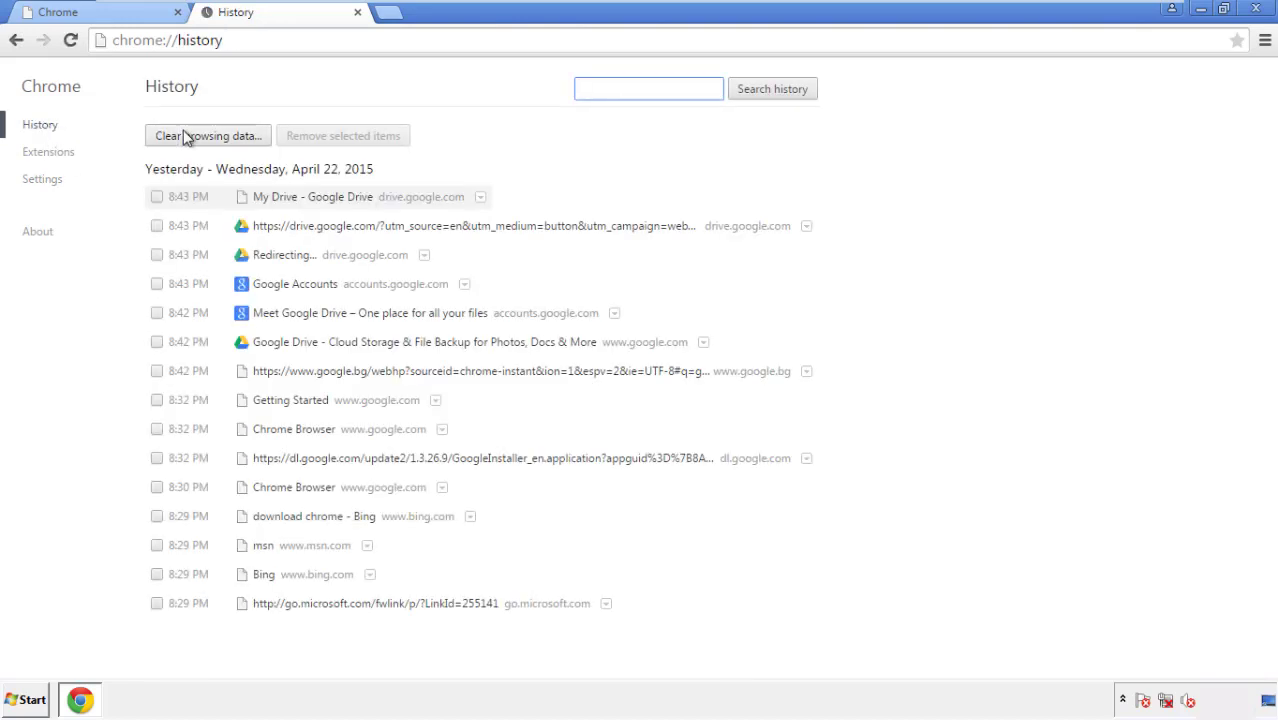
Clear Chrome browsing data from 'the beginning of time', including content licenses.
{"action": "left_click", "coordinate": [207, 135]}
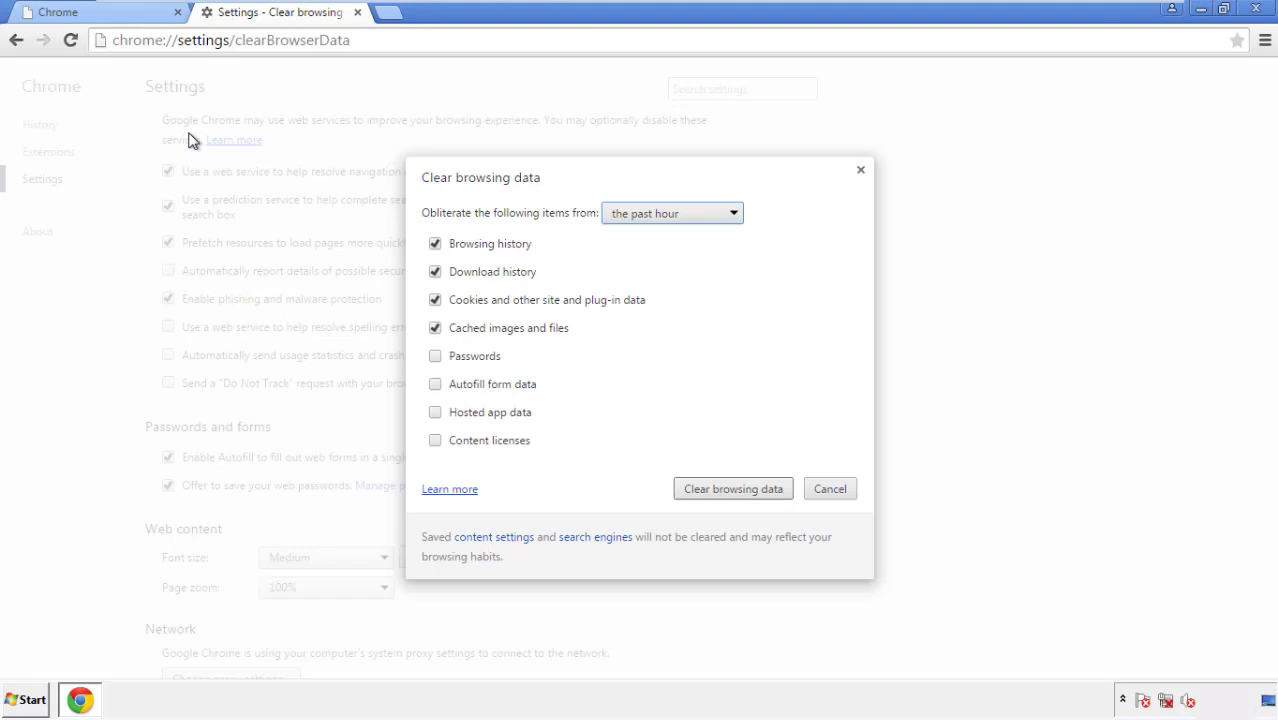
{"action": "mouse_move", "coordinate": [643, 214]}
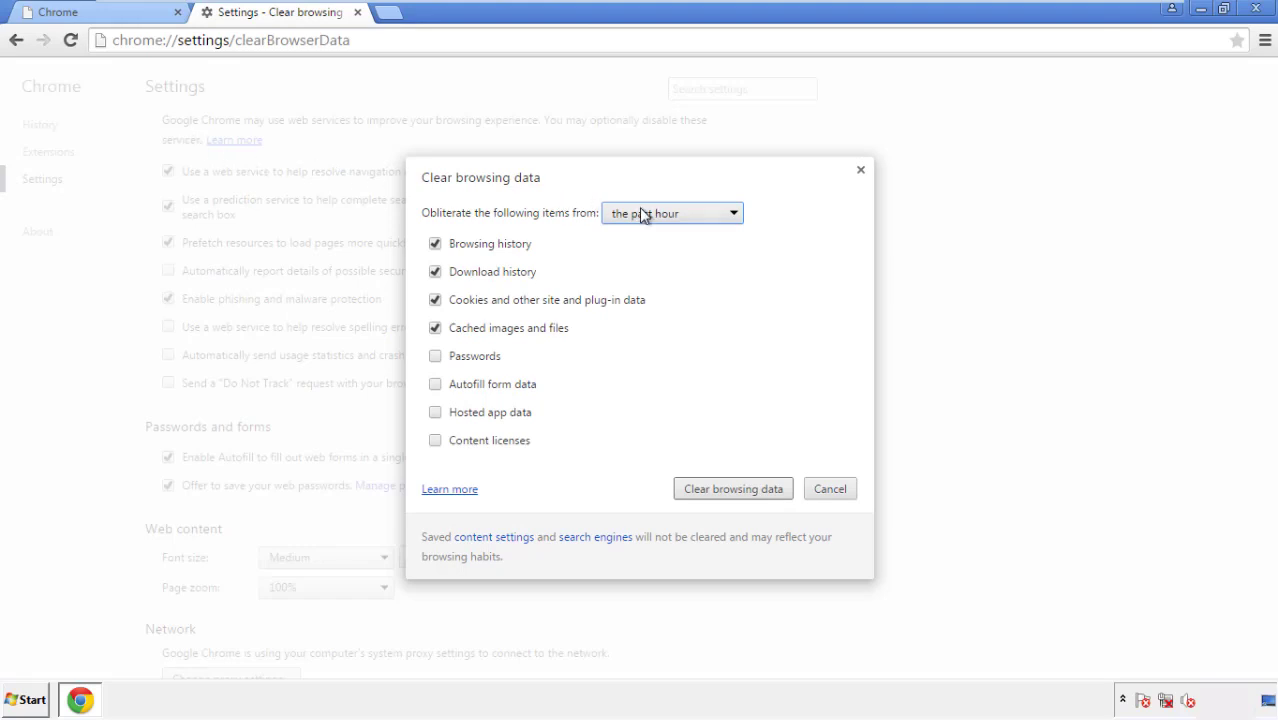
{"action": "left_click", "coordinate": [672, 212]}
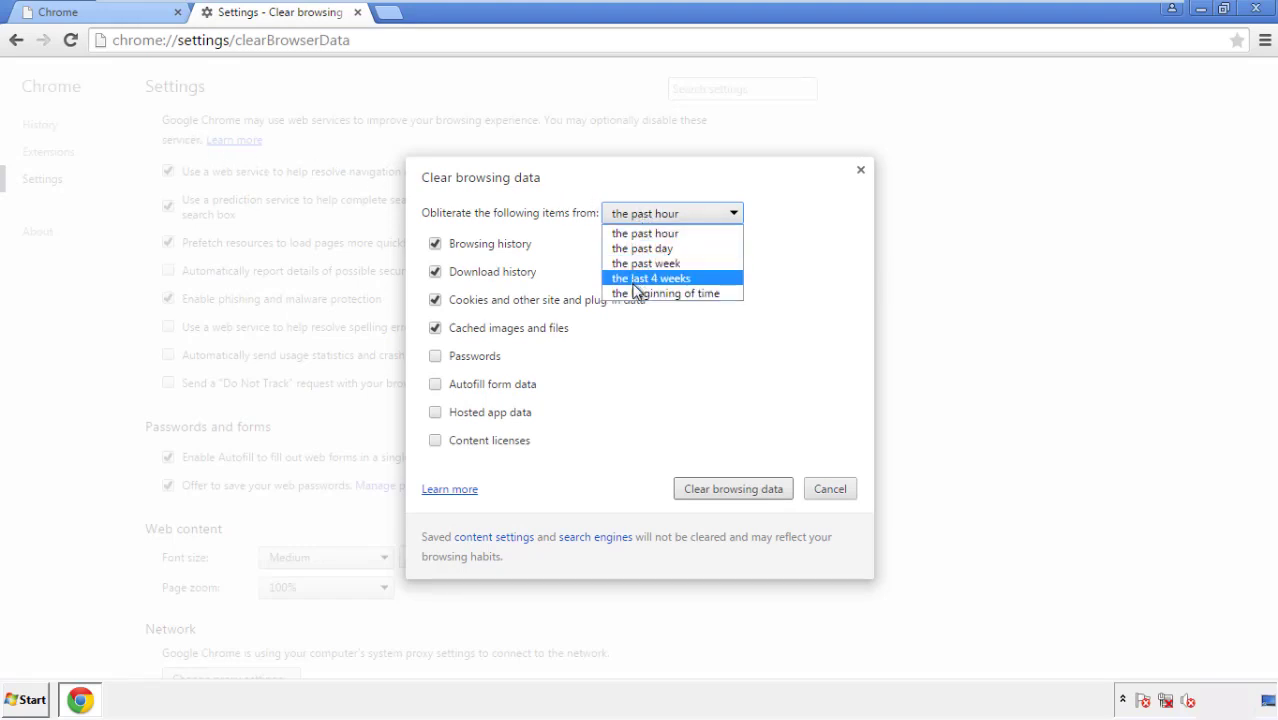
{"action": "mouse_move", "coordinate": [650, 232]}
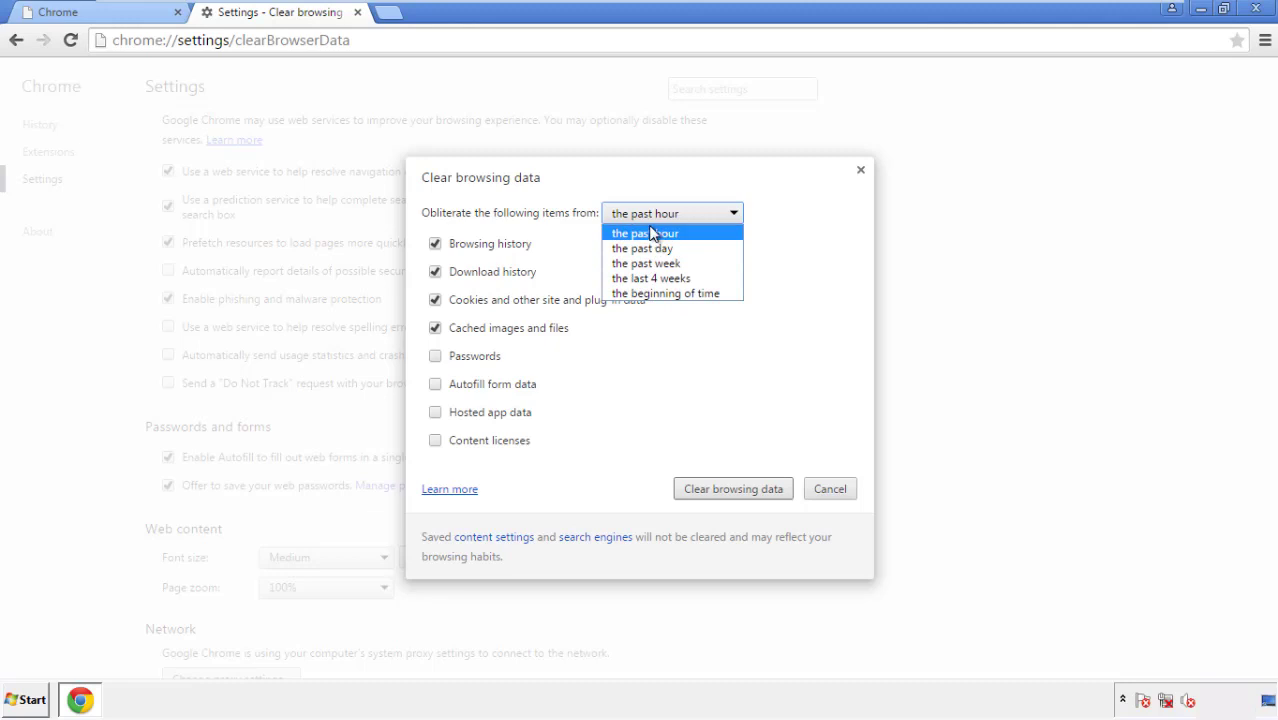
{"action": "mouse_move", "coordinate": [640, 293]}
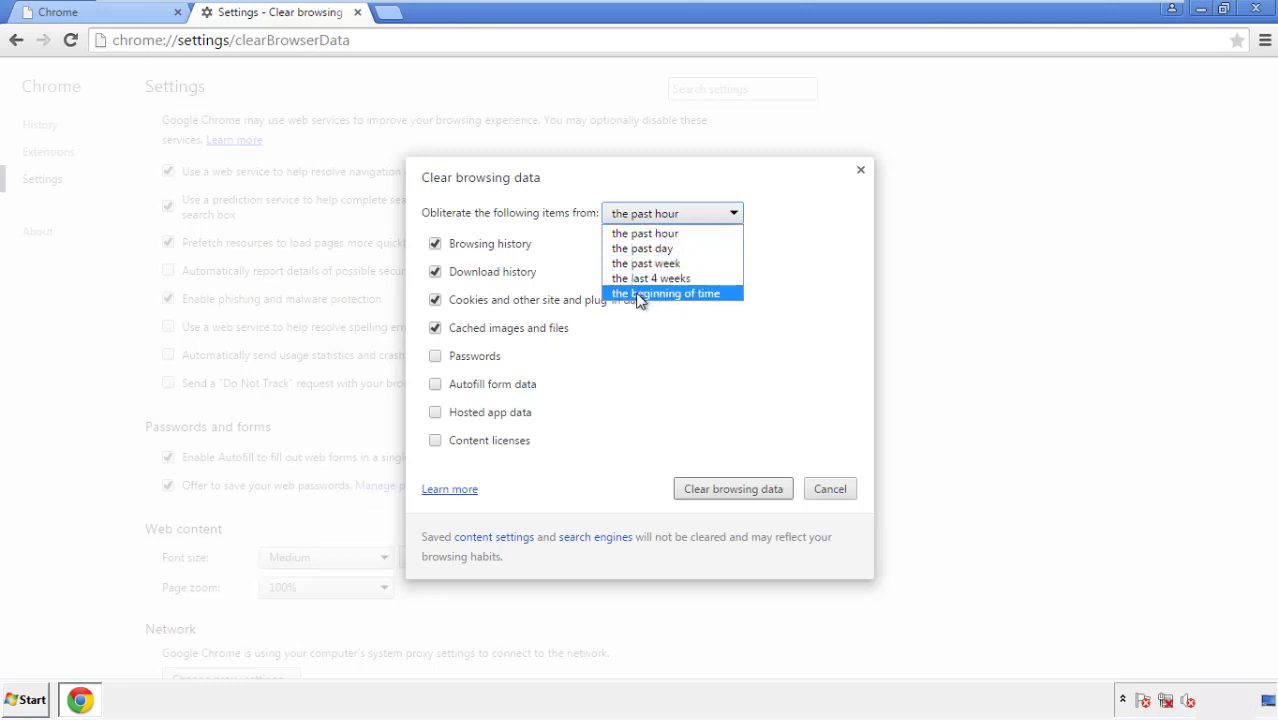
{"action": "left_click", "coordinate": [667, 293]}
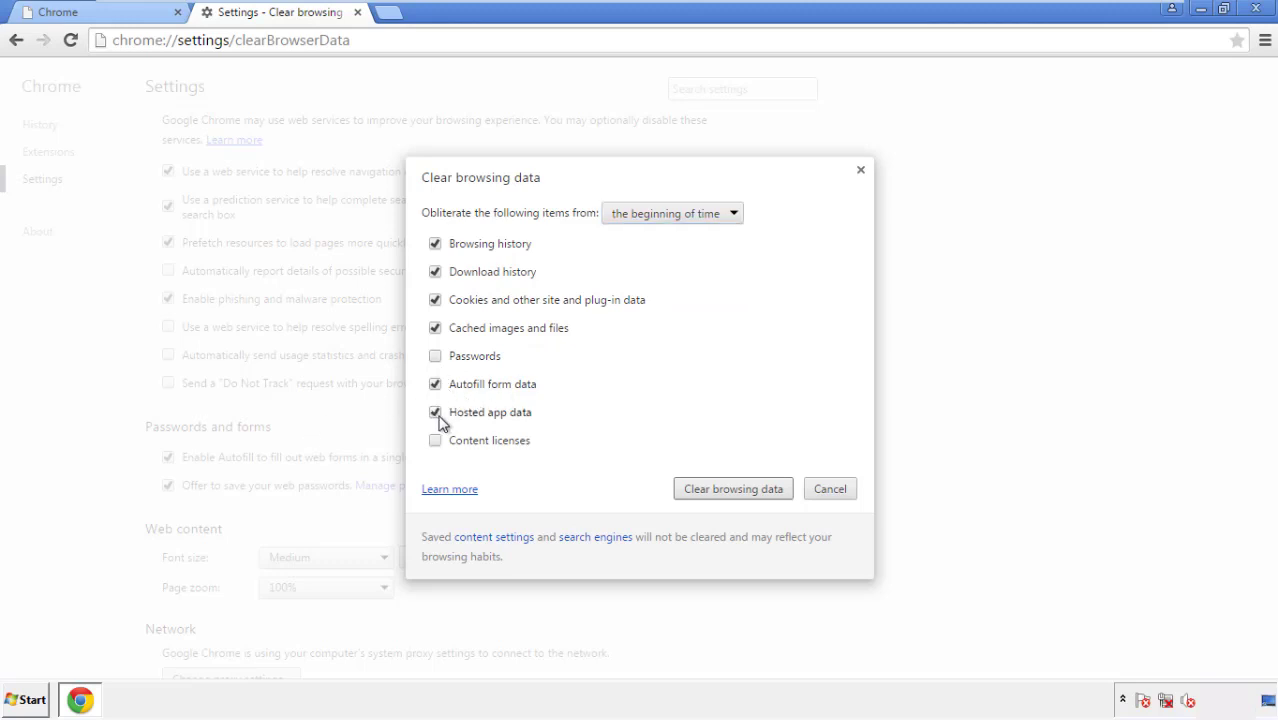
{"action": "left_click", "coordinate": [435, 440]}
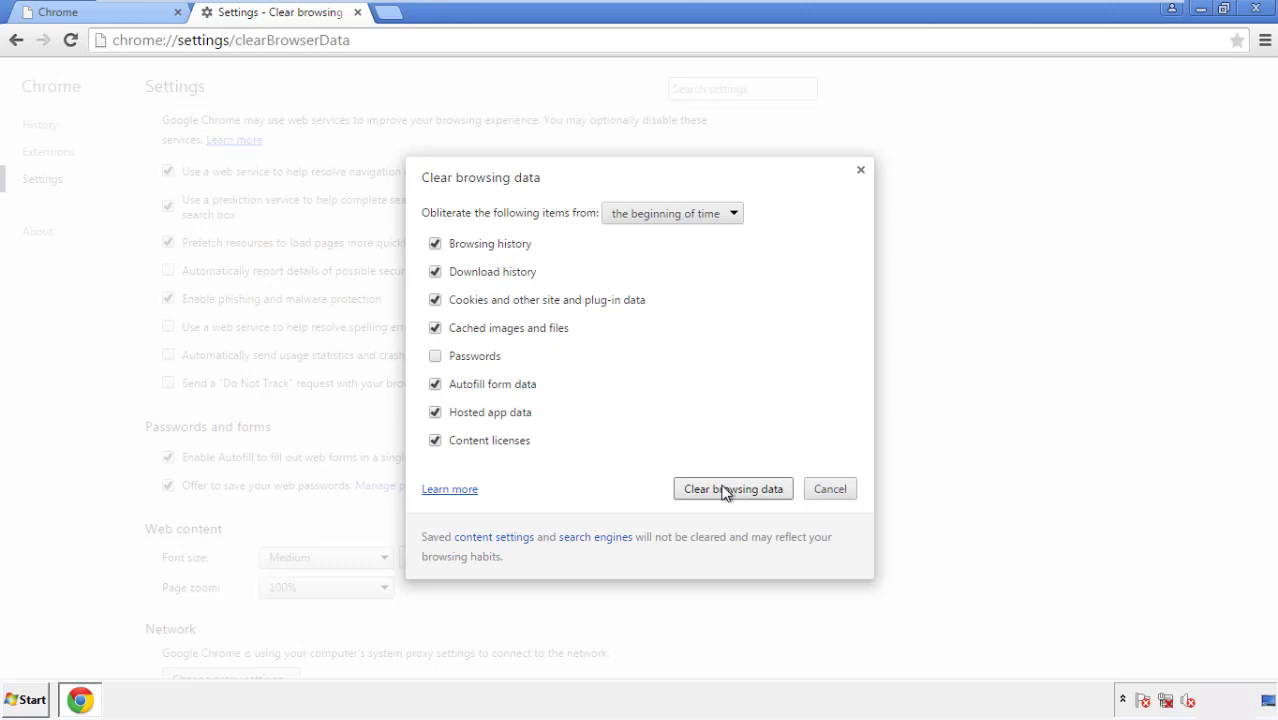
{"action": "left_click", "coordinate": [733, 489]}
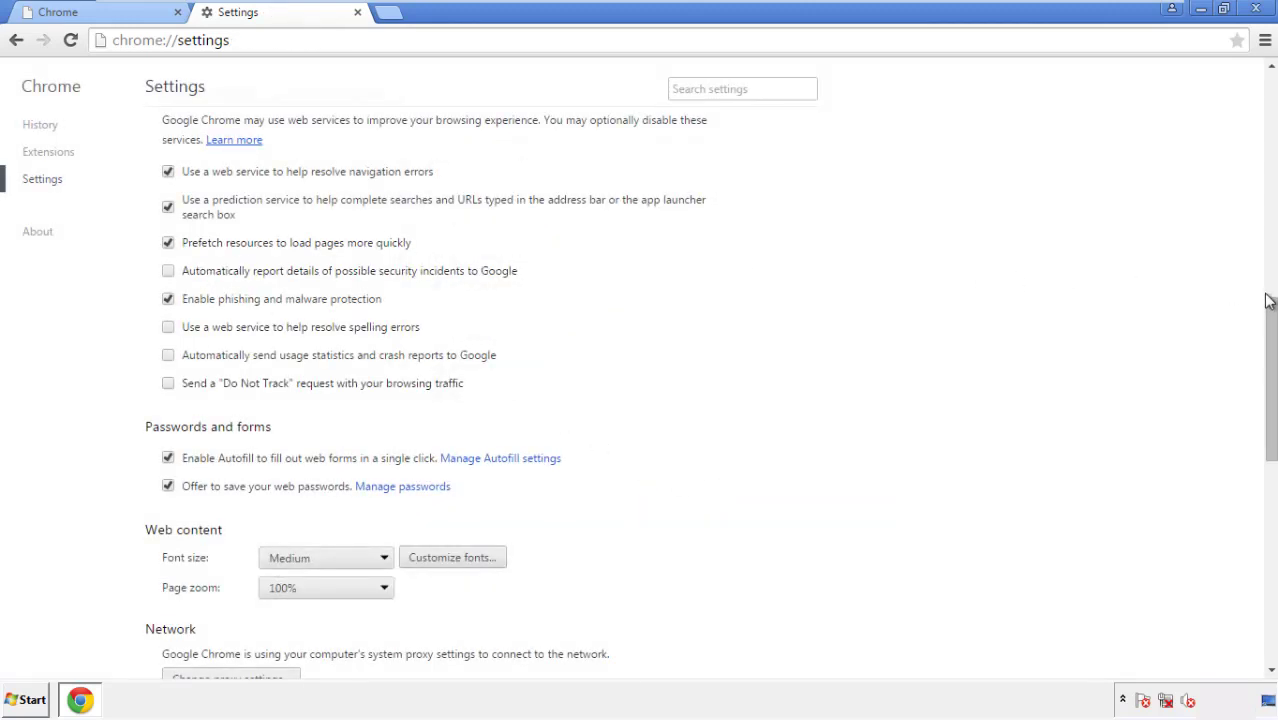
Reset Chrome's settings to their defaults, then close the Chrome window.
{"action": "scroll", "scroll_direction": "down", "scroll_amount": 3}
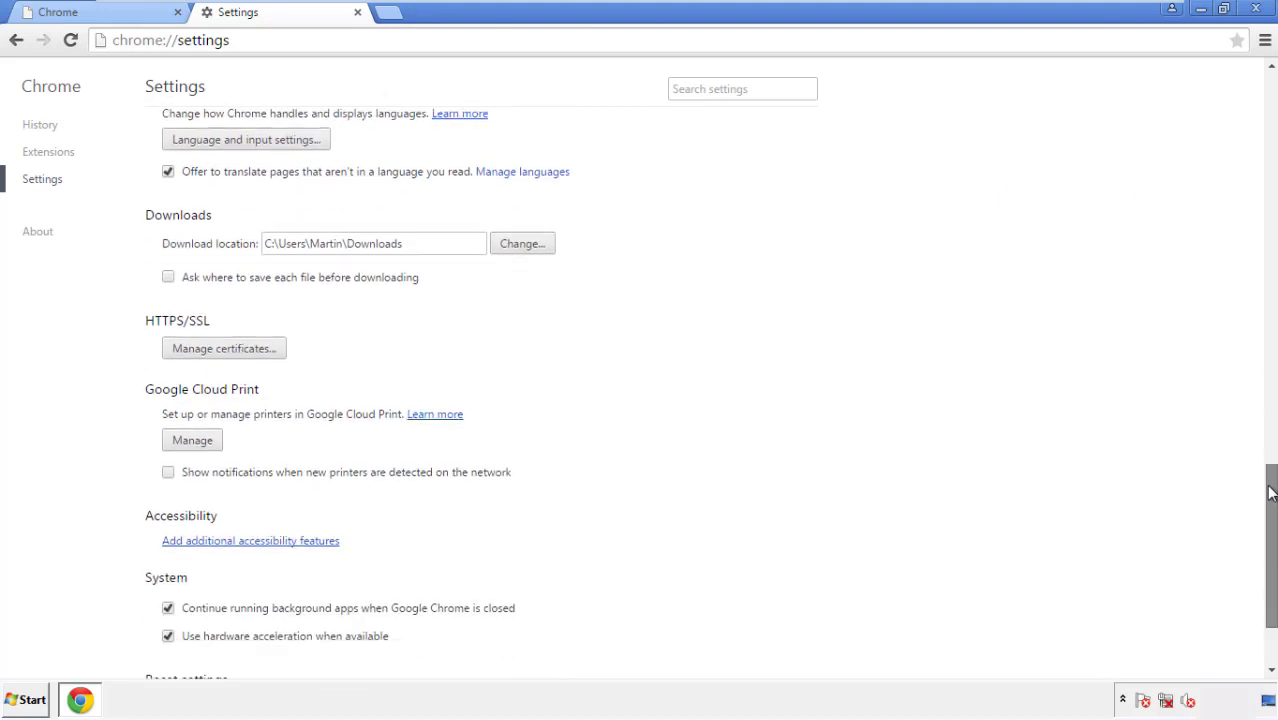
{"action": "scroll", "scroll_direction": "down", "scroll_amount": 3}
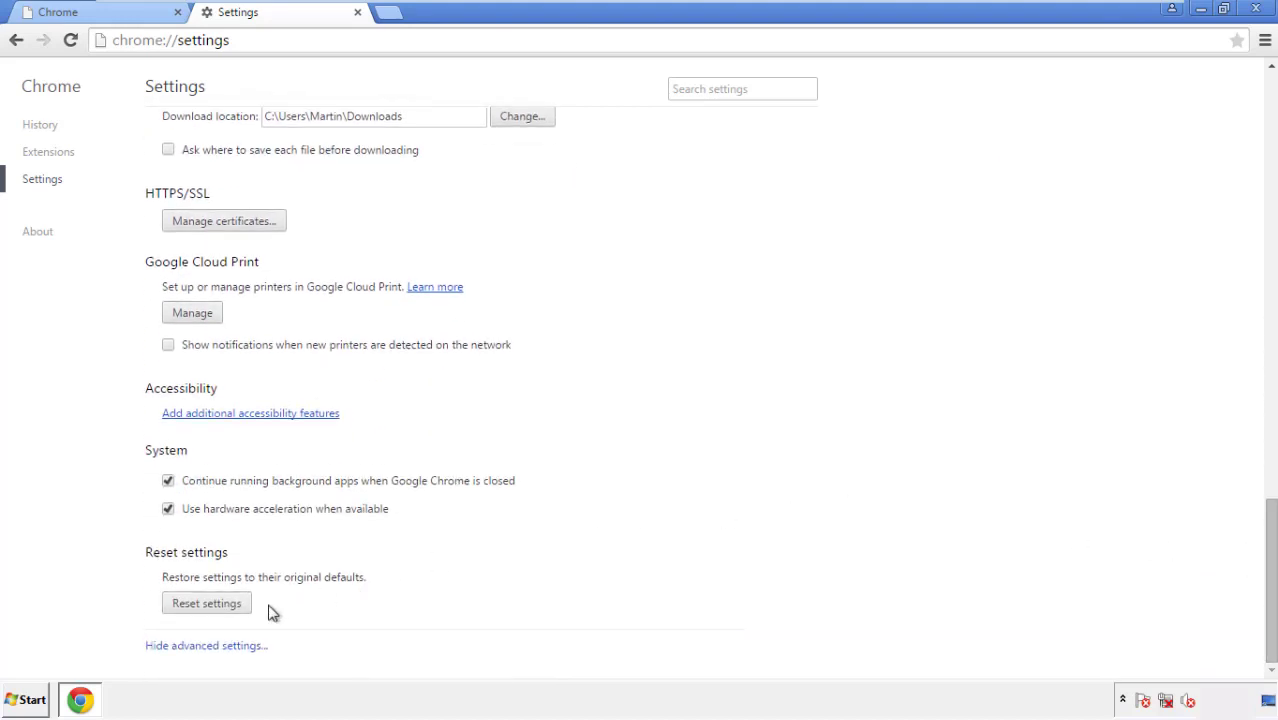
{"action": "left_click", "coordinate": [206, 603]}
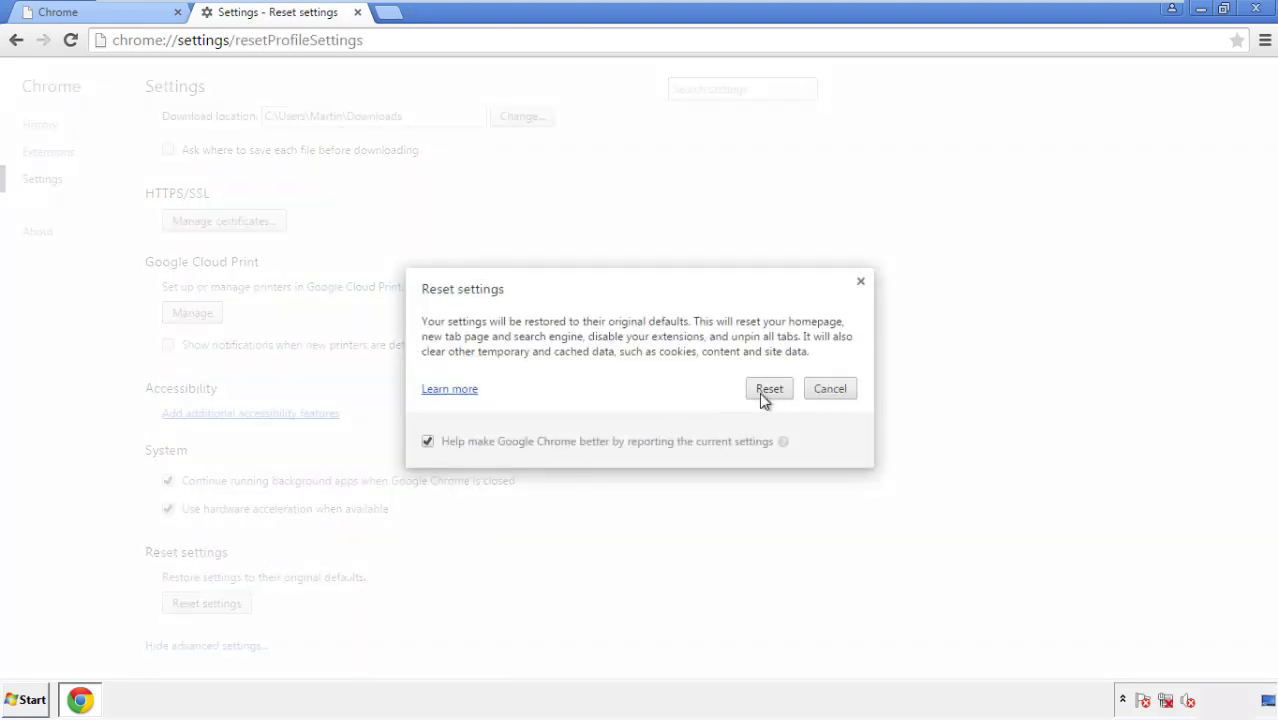
{"action": "left_click", "coordinate": [769, 388]}
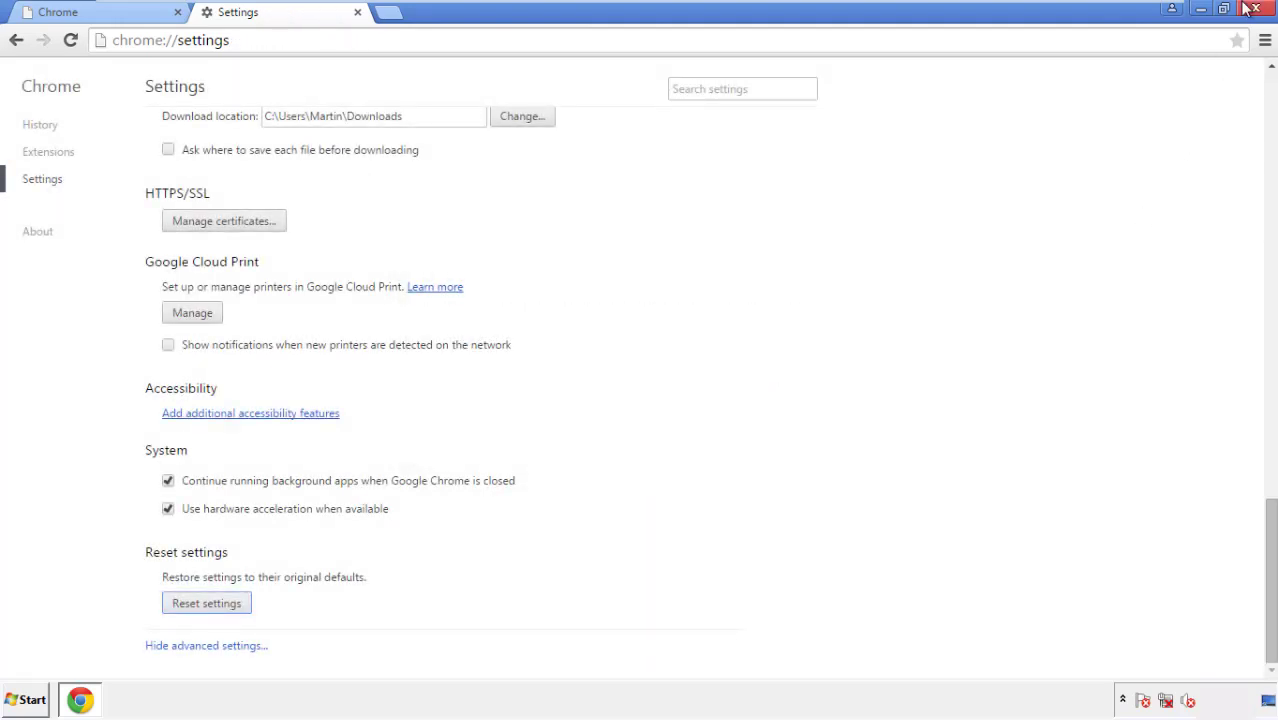
{"action": "left_click", "coordinate": [1268, 9]}
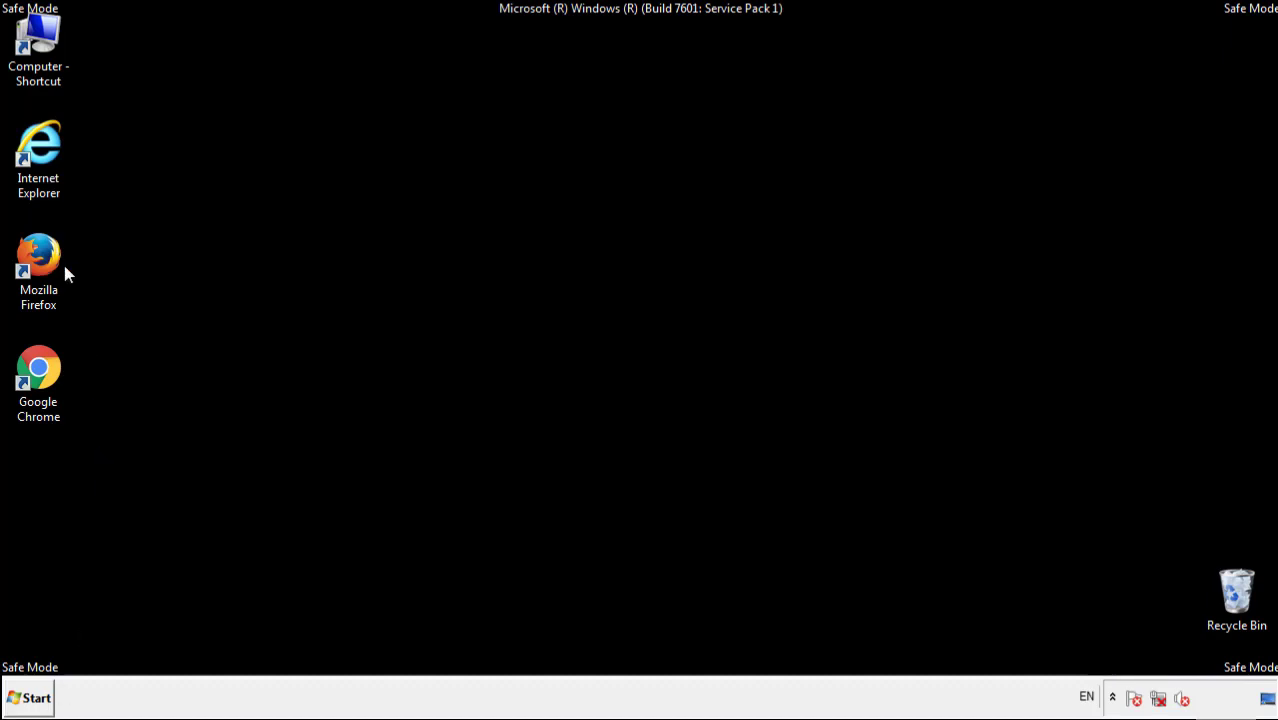
Reopen Firefox and remove Search Mine in the Add-ons Manager.
{"action": "double_click", "coordinate": [38, 253]}
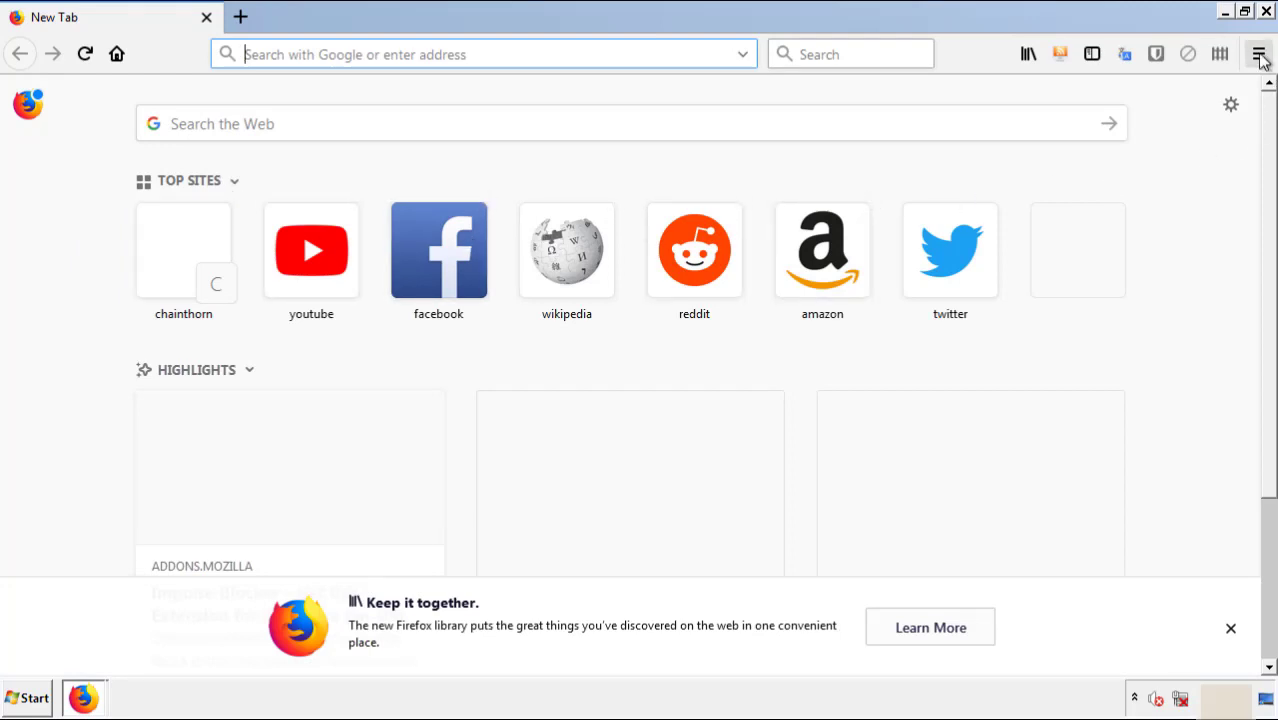
{"action": "left_click", "coordinate": [1259, 54]}
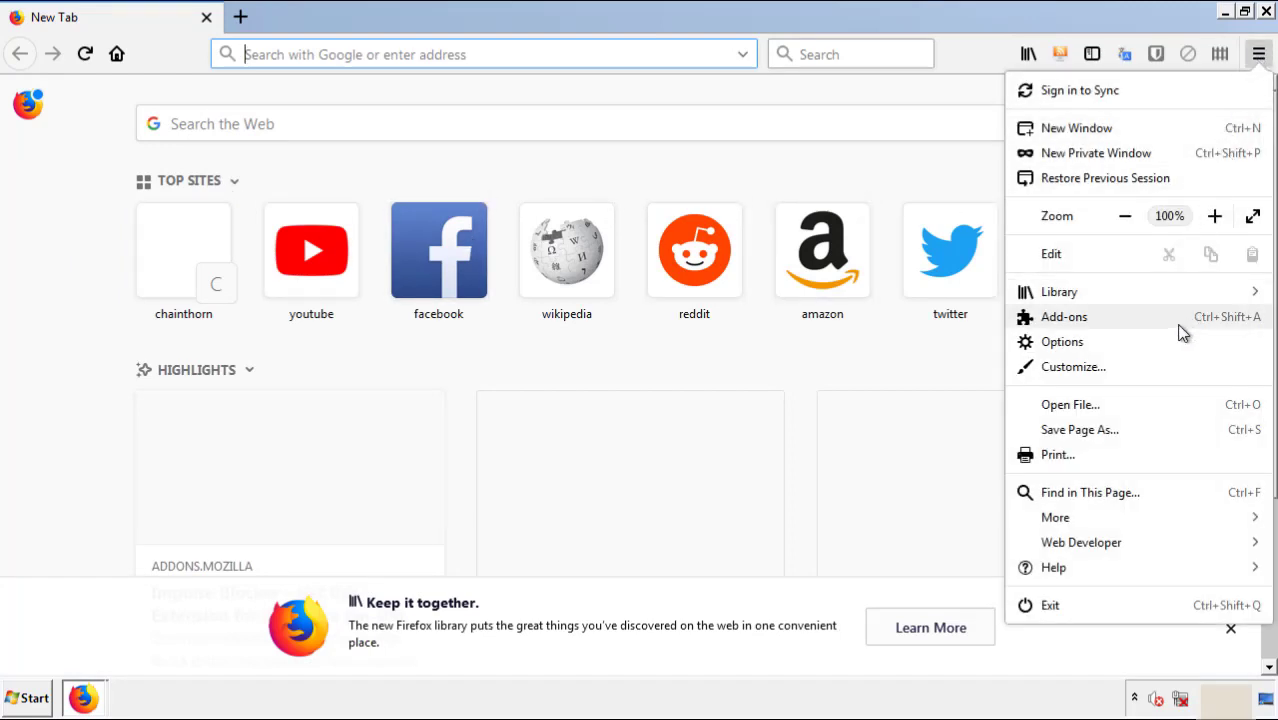
{"action": "left_click", "coordinate": [1063, 316]}
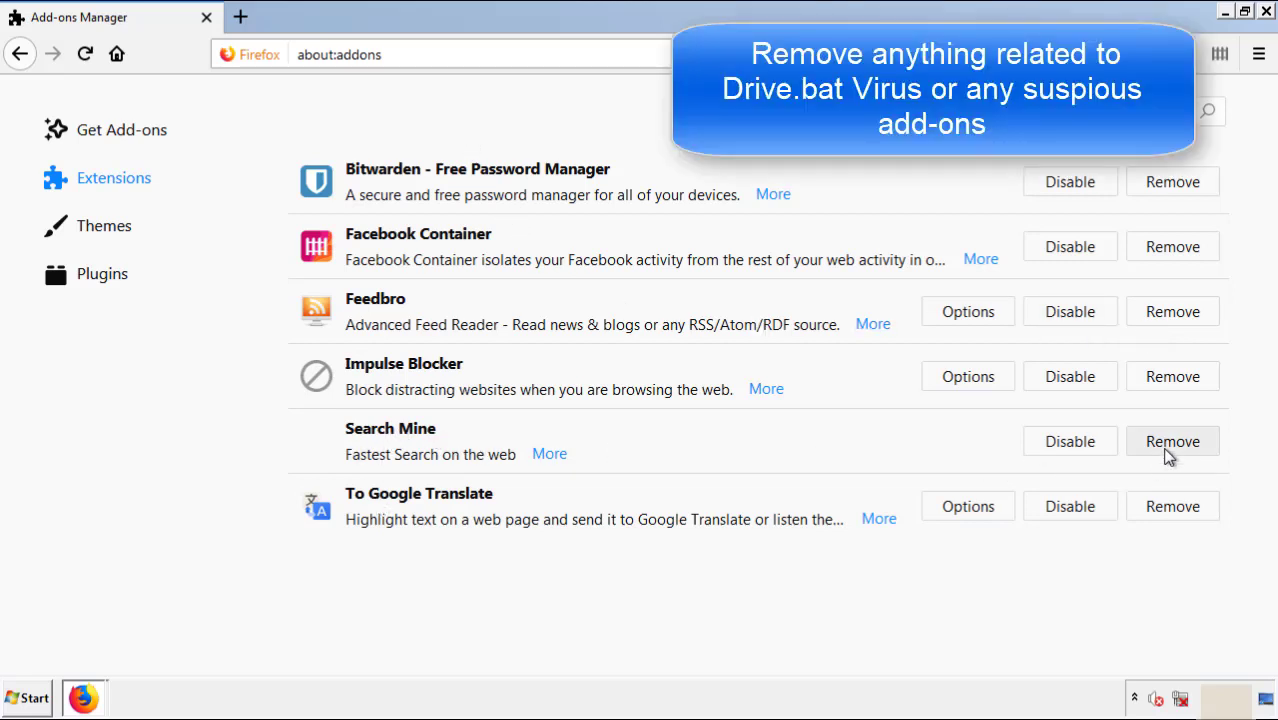
{"action": "left_click", "coordinate": [1172, 441]}
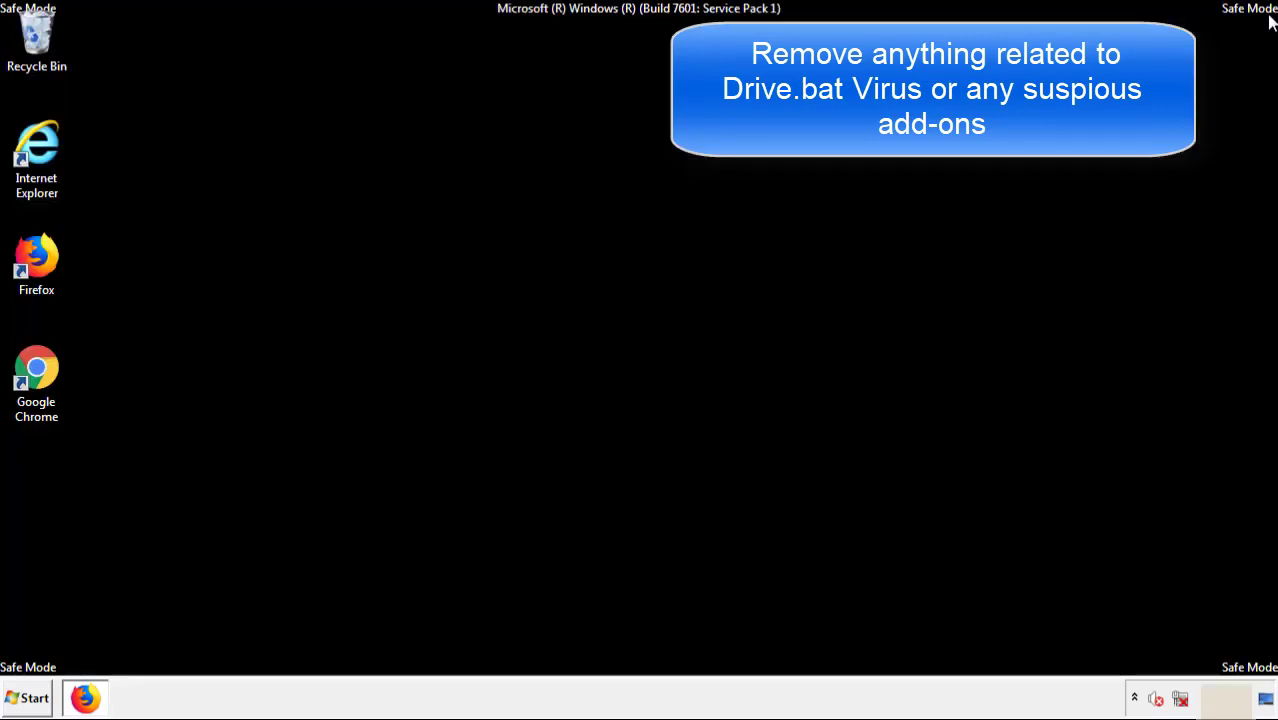
{"action": "mouse_move", "coordinate": [36, 375]}
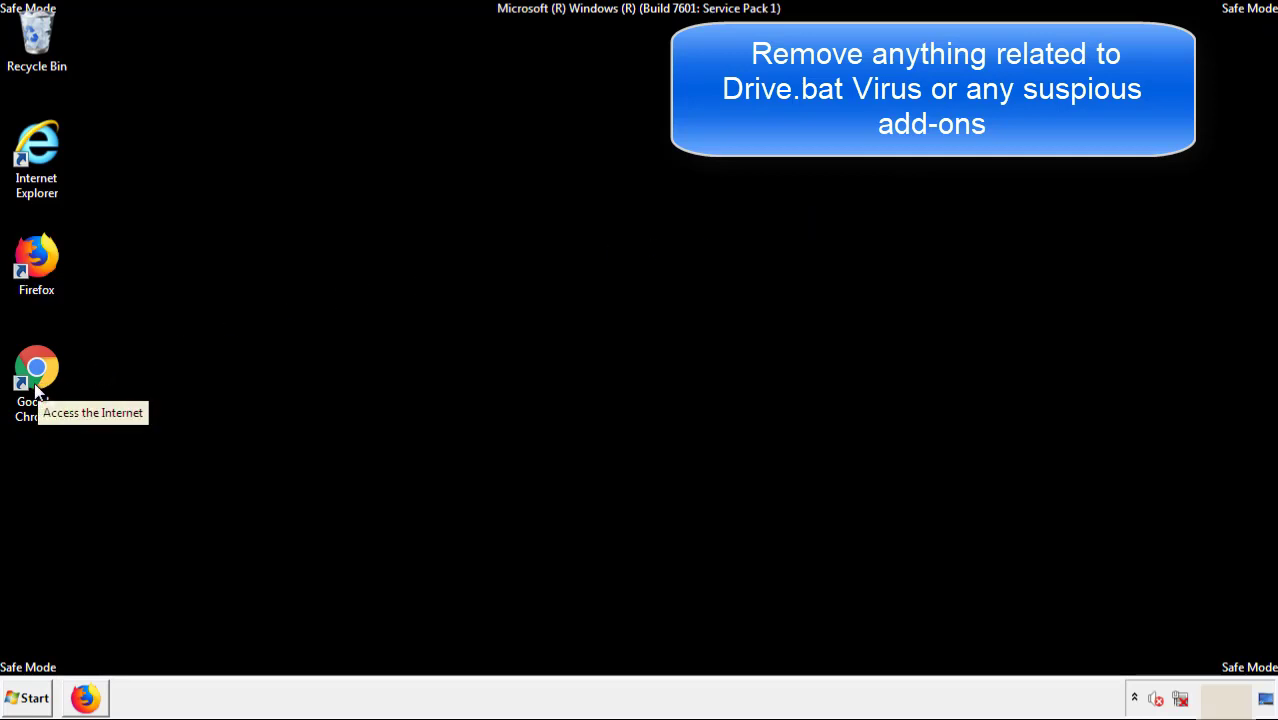
Remove the Search Mine extension from Chrome's extensions page, then close Chrome.
{"action": "double_click", "coordinate": [36, 370]}
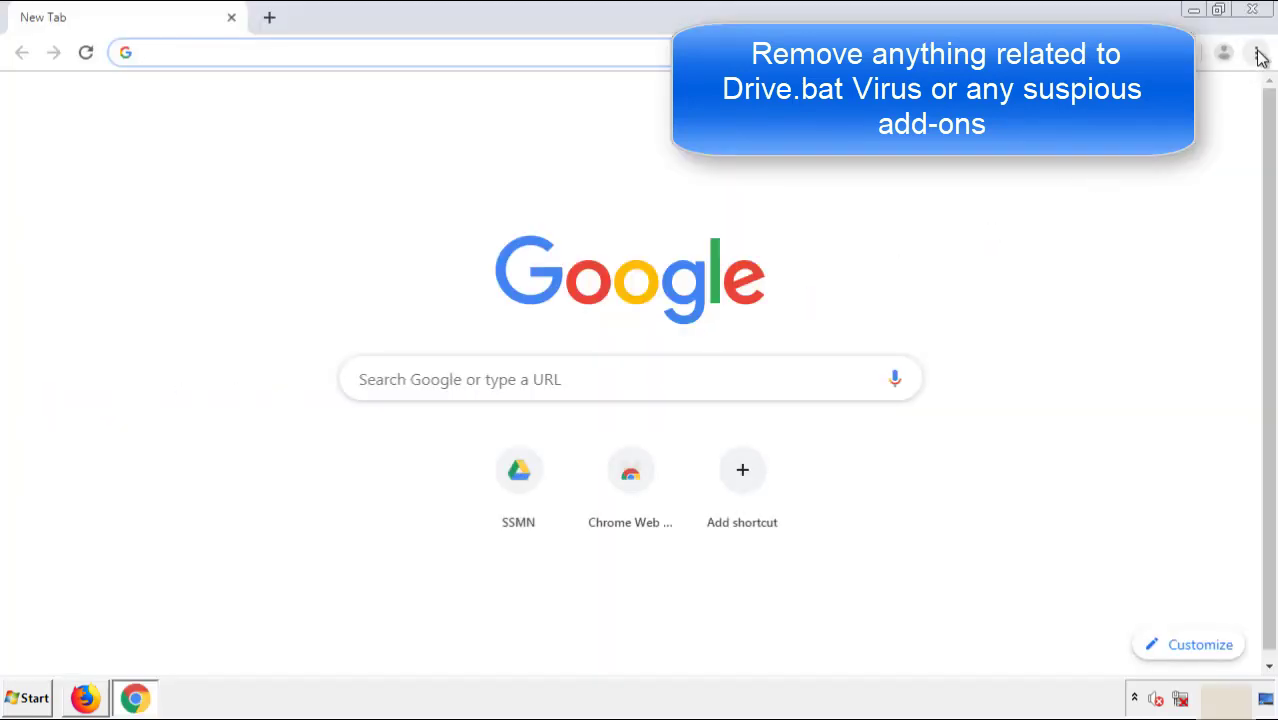
{"action": "left_click", "coordinate": [1256, 52]}
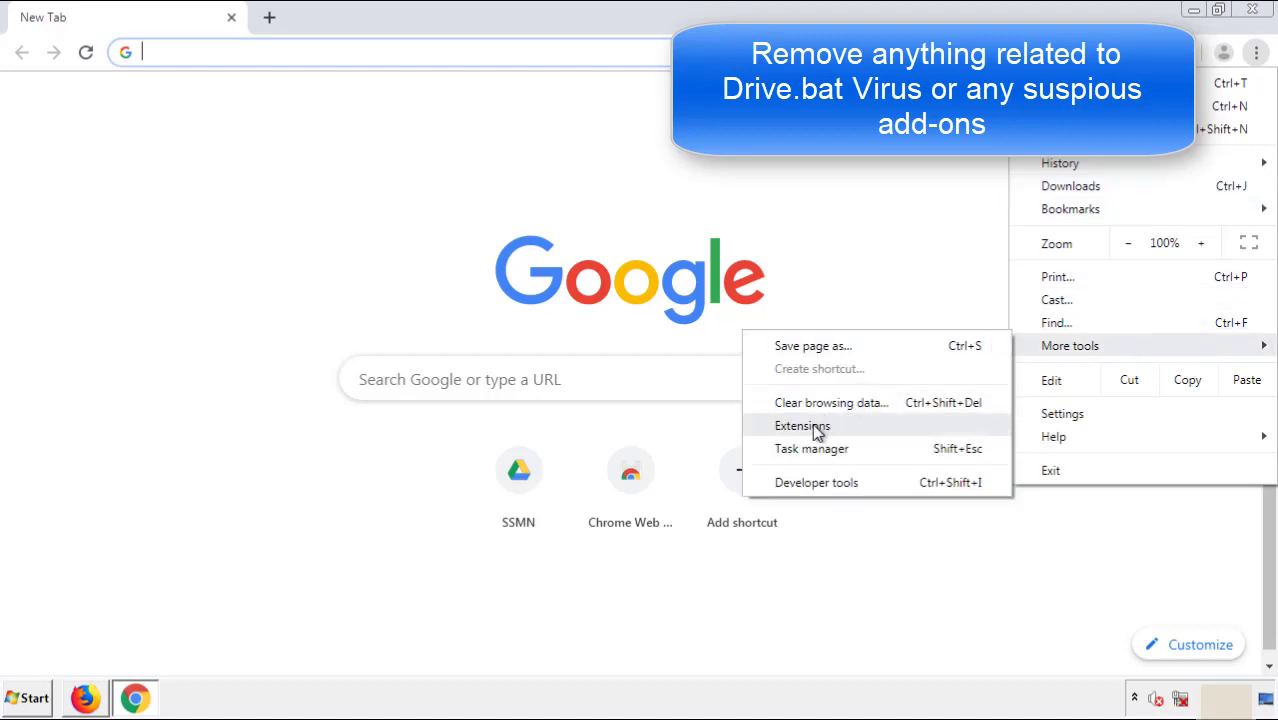
{"action": "left_click", "coordinate": [803, 425]}
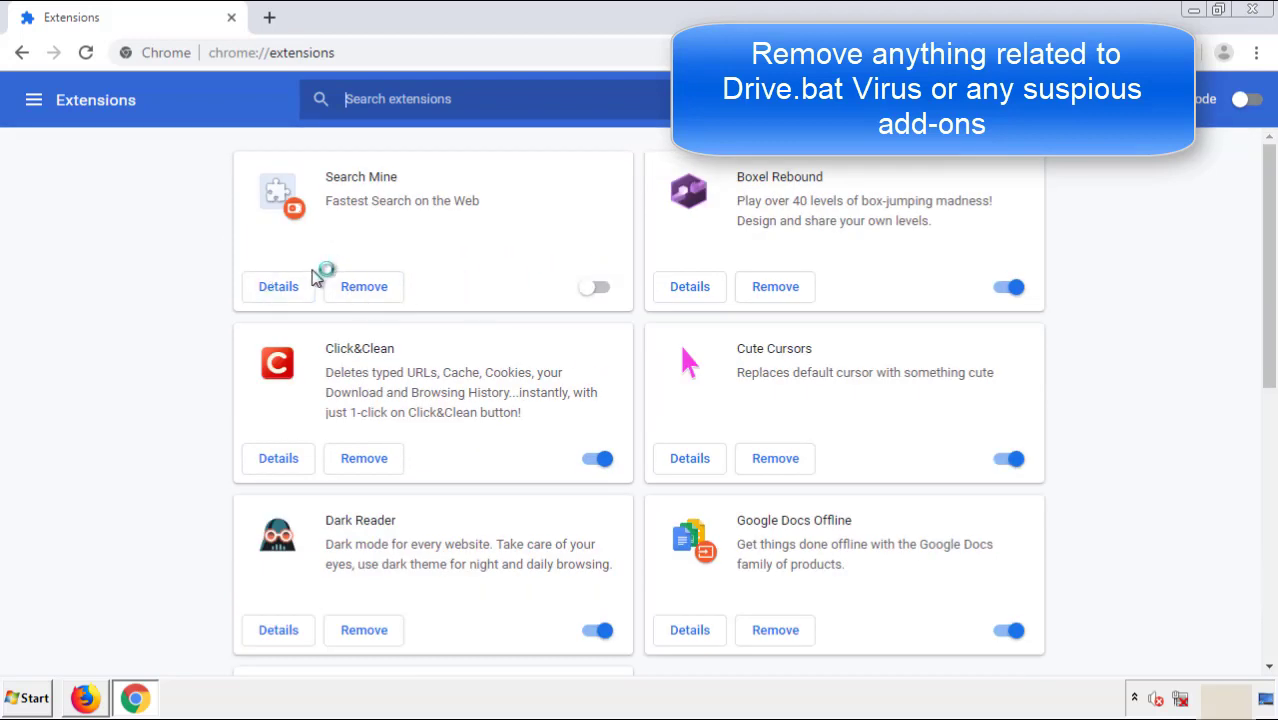
{"action": "left_click", "coordinate": [364, 287]}
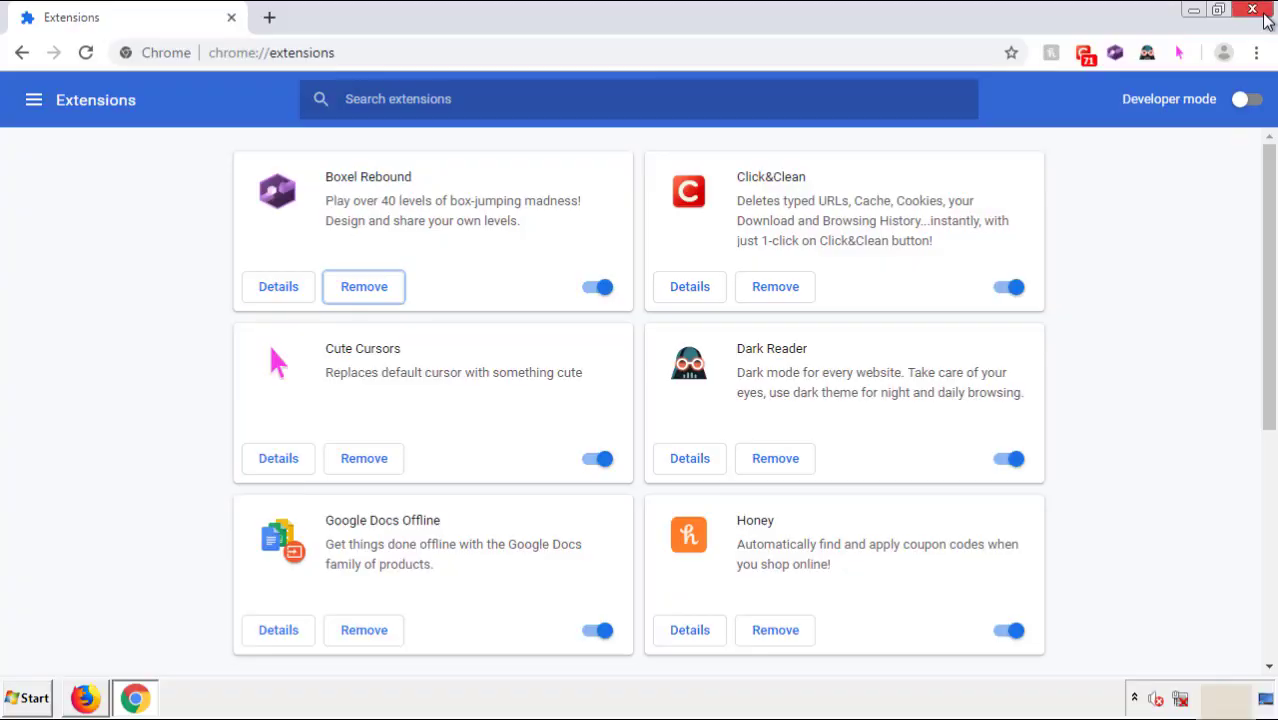
{"action": "left_click", "coordinate": [1253, 9]}
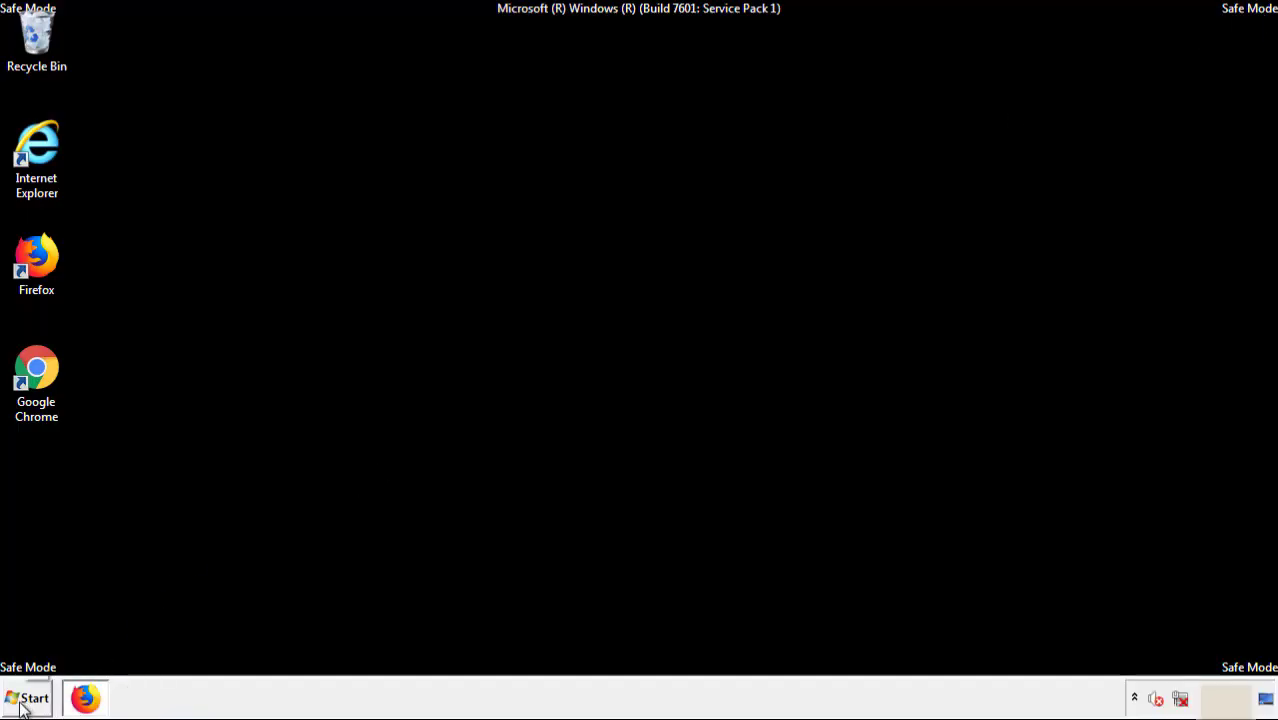